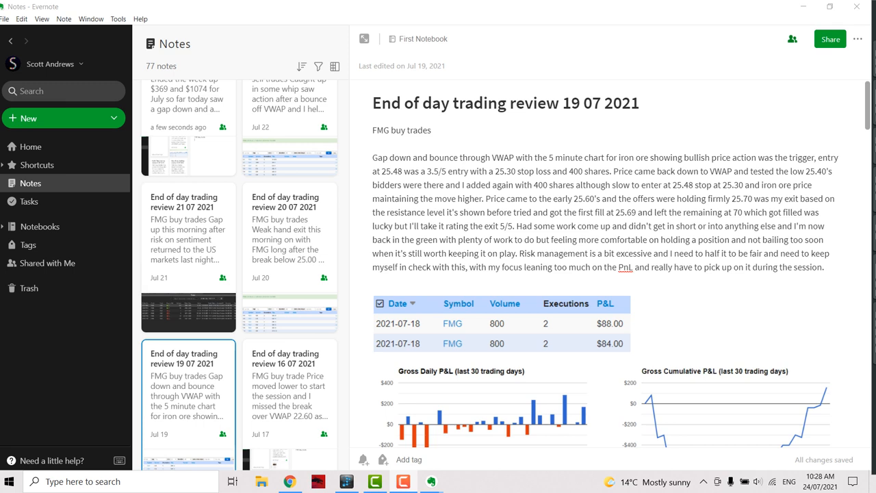
Scroll through the current review note to look over its trades and charts
scroll(up, 3)
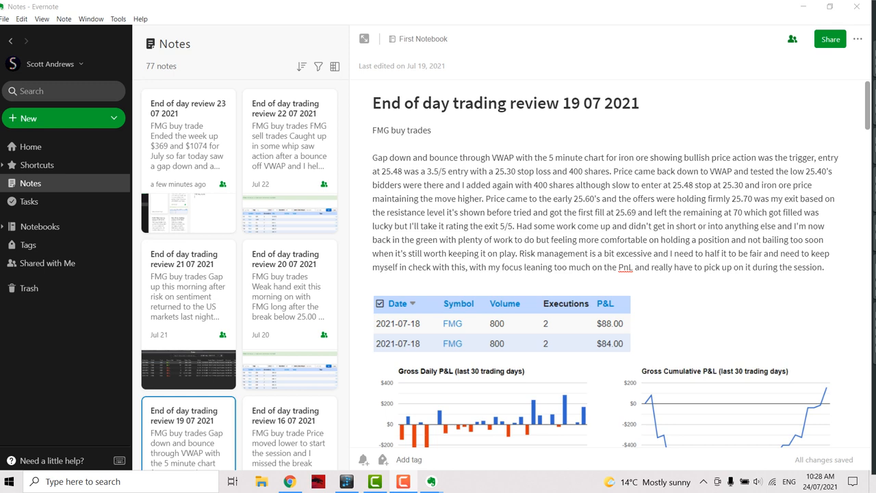
scroll(down, 3)
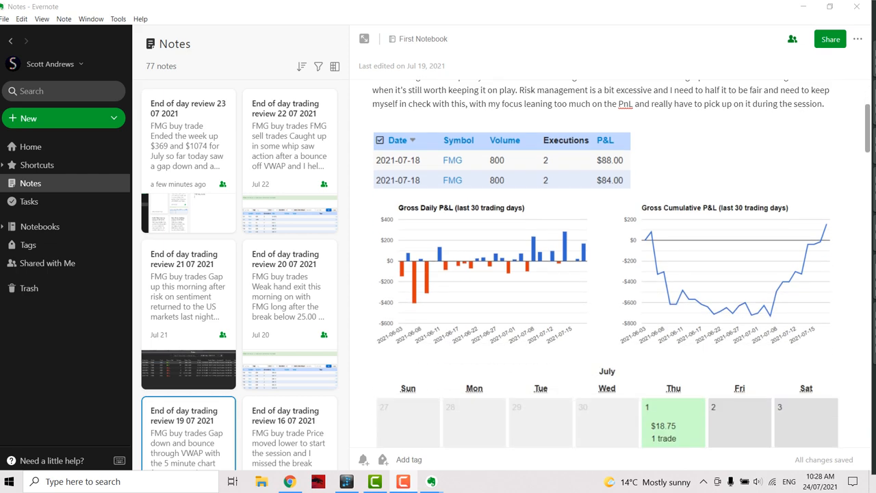
scroll(down, 3)
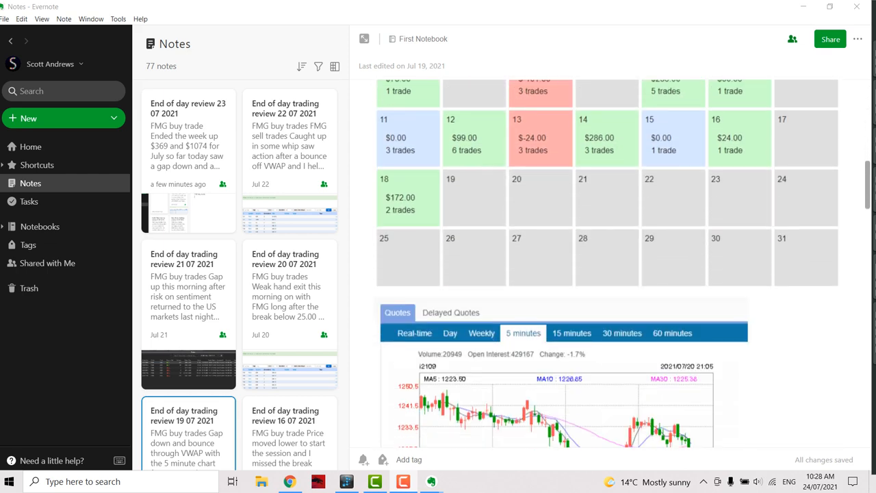
scroll(down, 3)
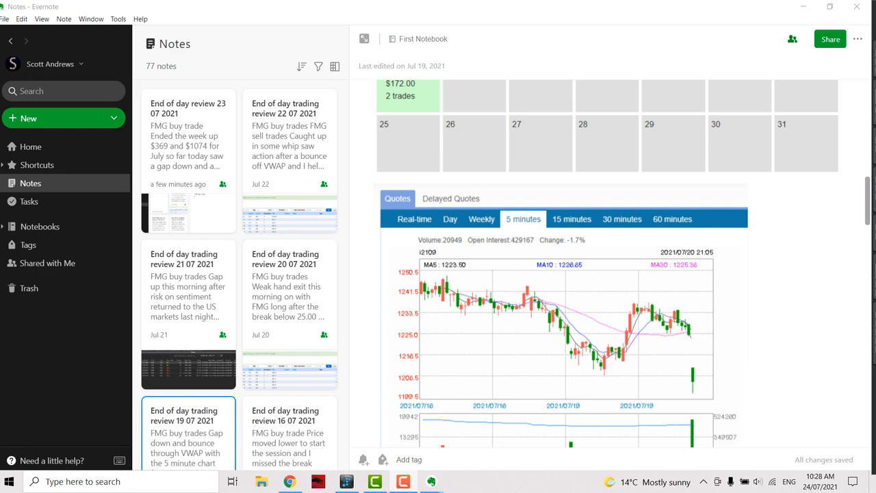
scroll(down, 3)
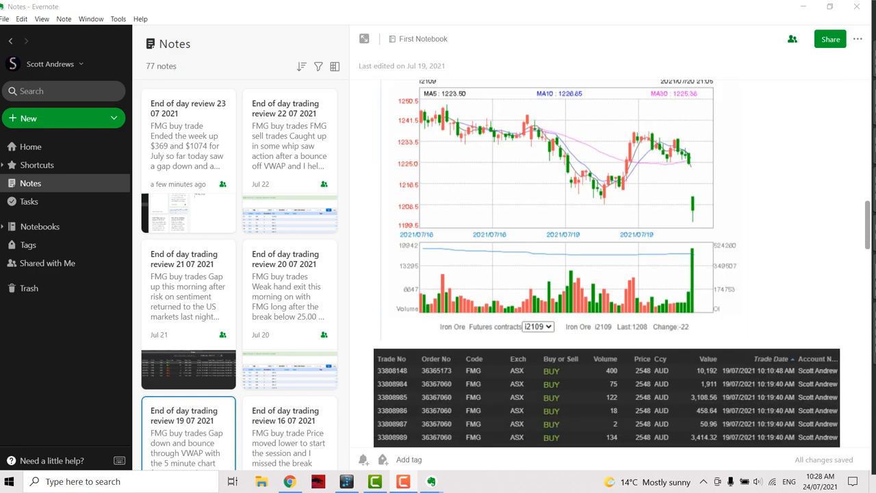
scroll(down, 3)
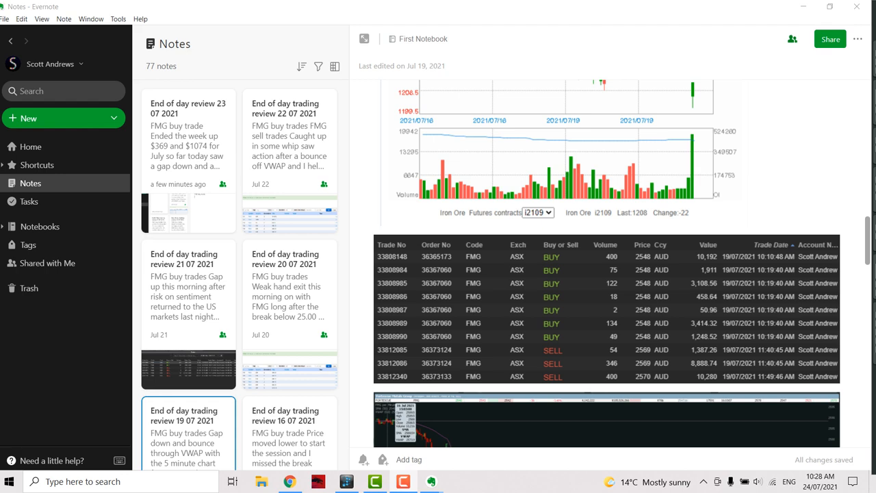
scroll(down, 3)
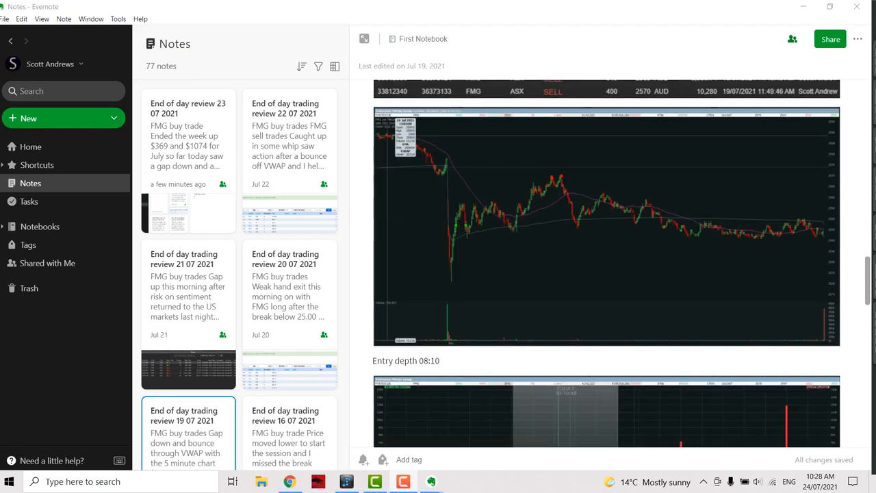
scroll(up, 3)
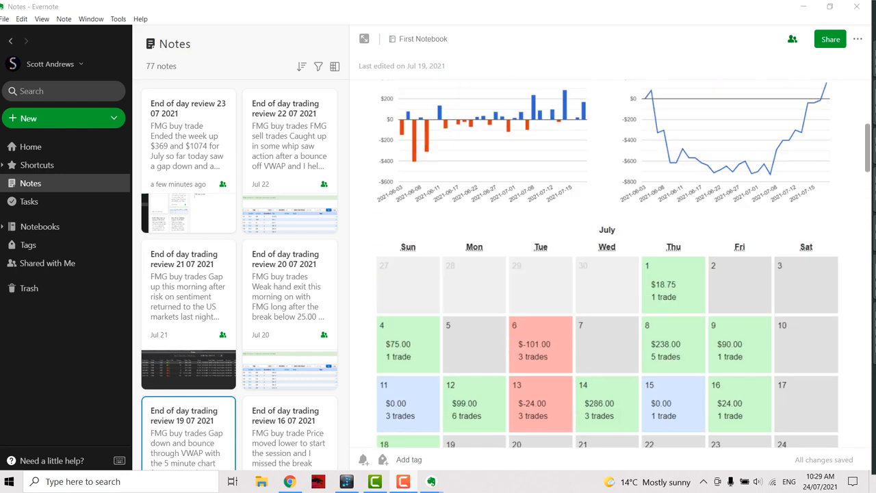
Reopen the 19 07 2021 review note and scroll down to its intraday FMG price chart
click(189, 432)
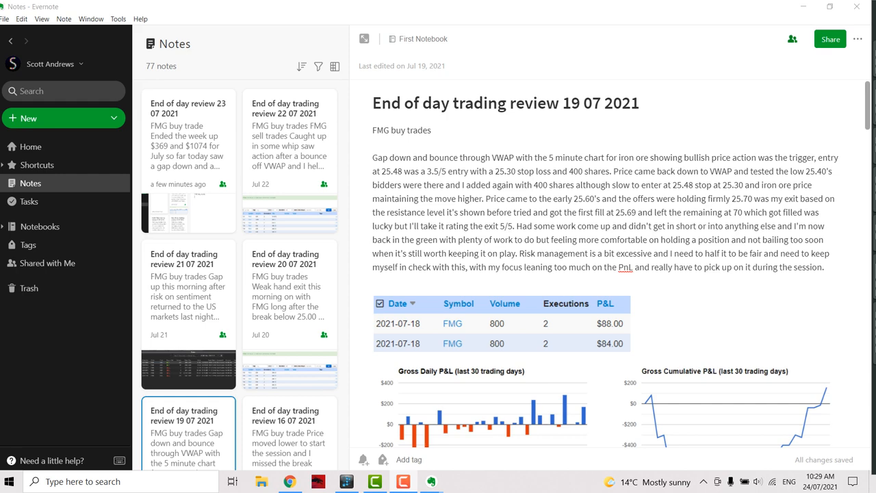
scroll(down, 3)
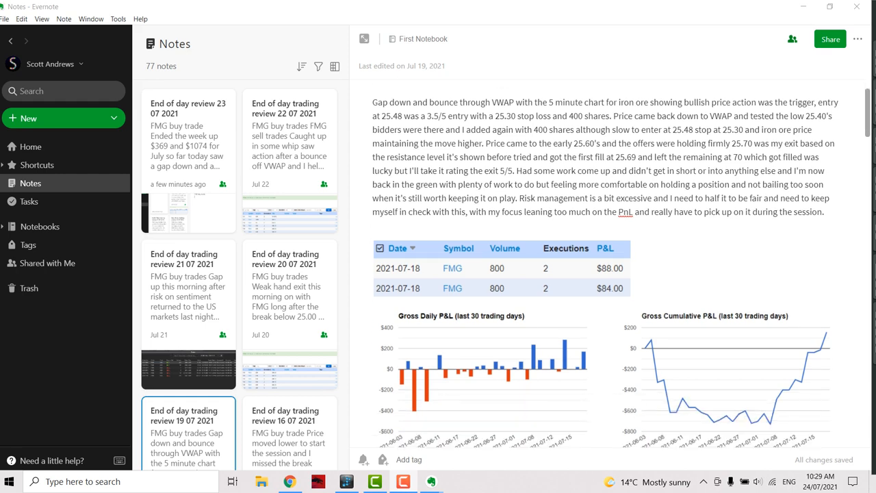
scroll(down, 3)
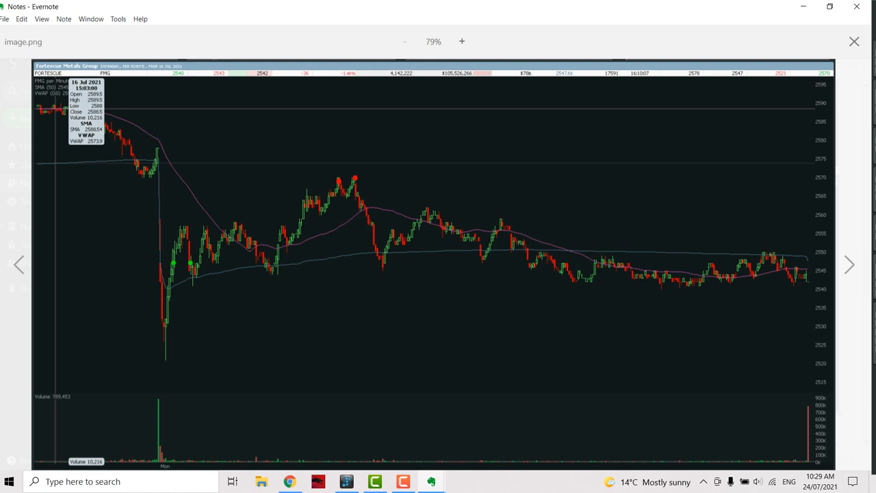
Close the full-size chart image and return to the 19 July review note
click(855, 41)
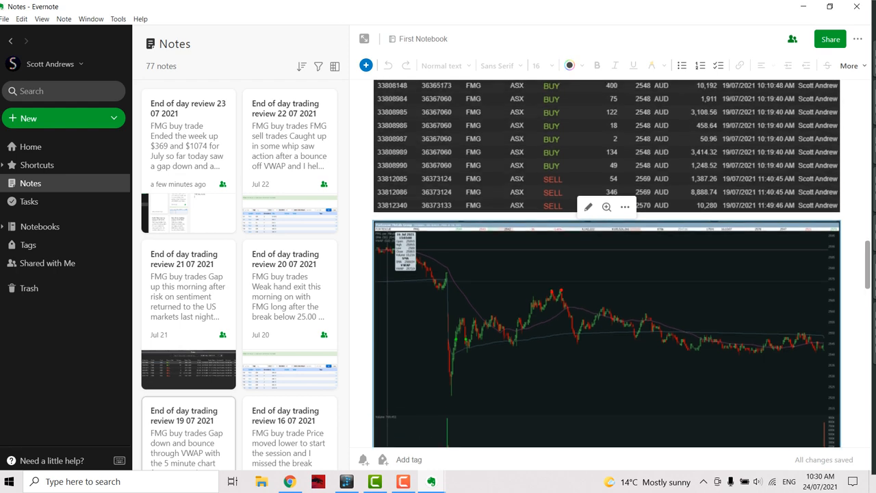
scroll(down, 3)
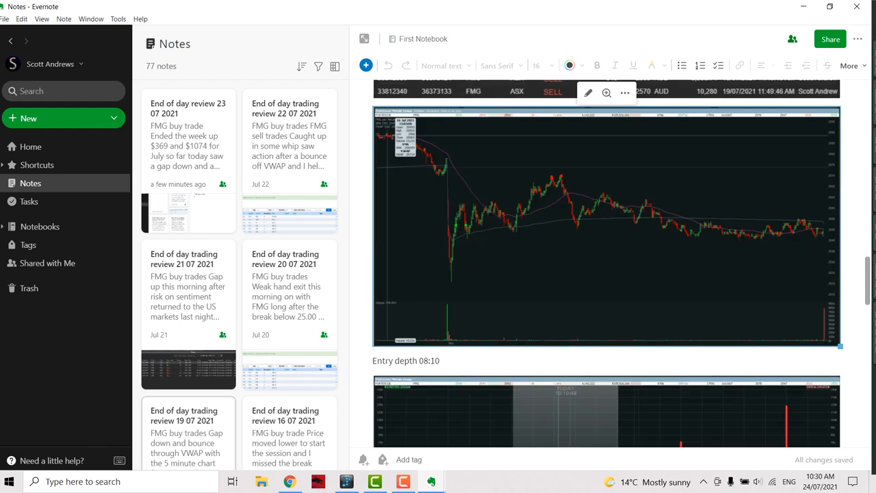
scroll(up, 3)
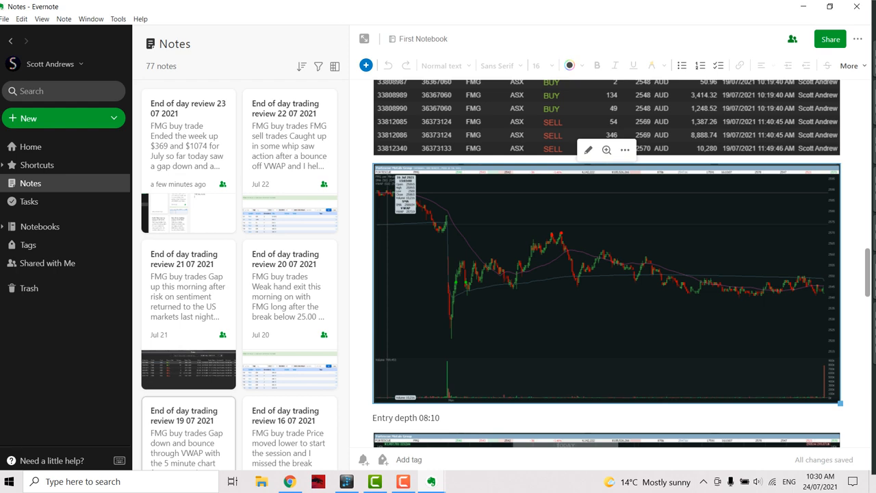
scroll(down, 3)
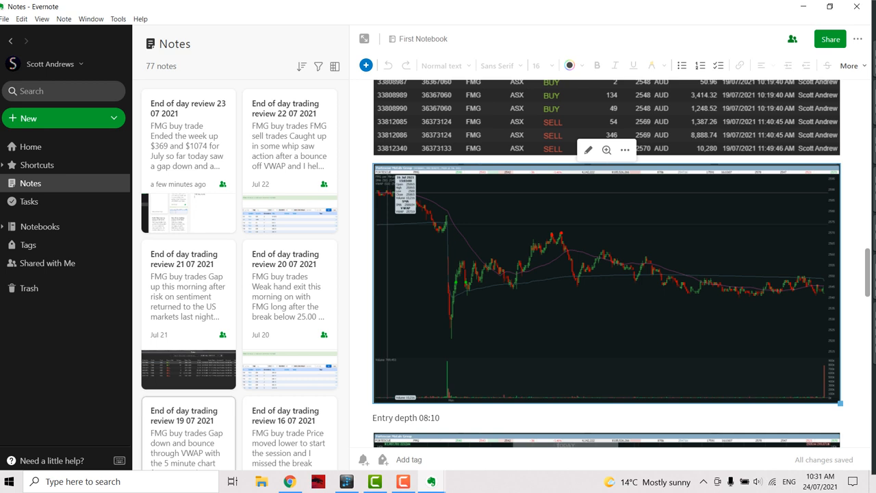
scroll(up, 3)
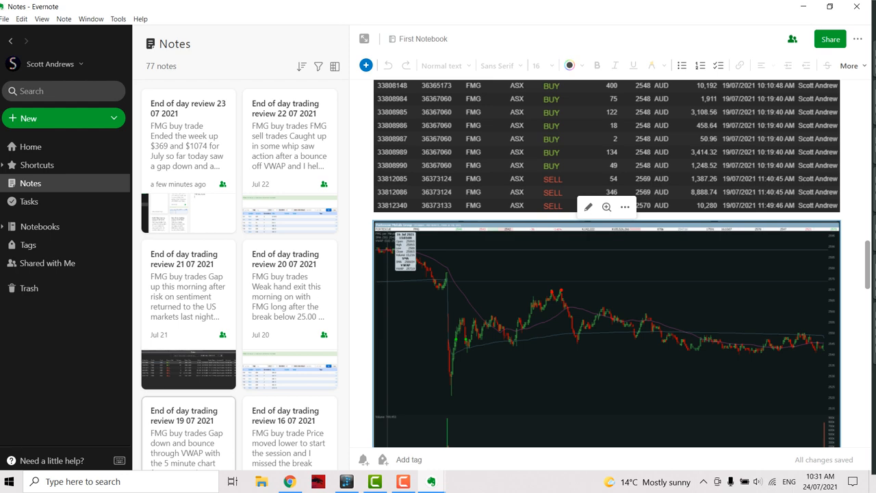
double_click(605, 329)
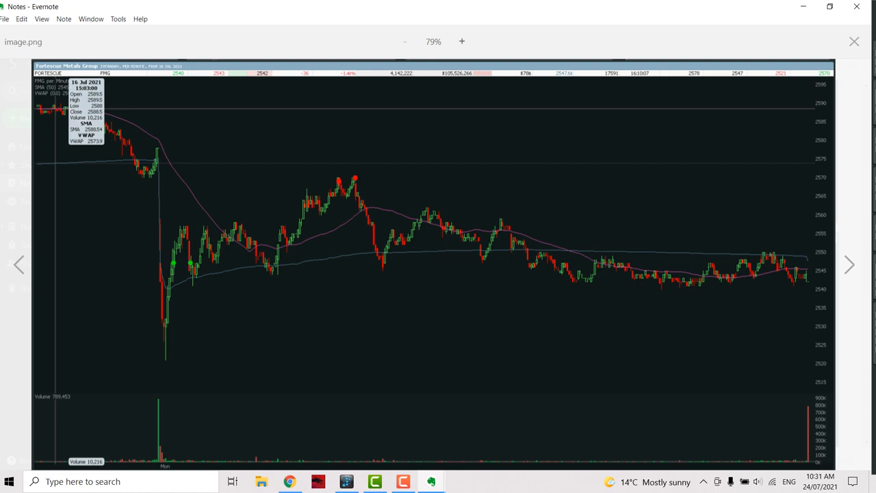
click(855, 42)
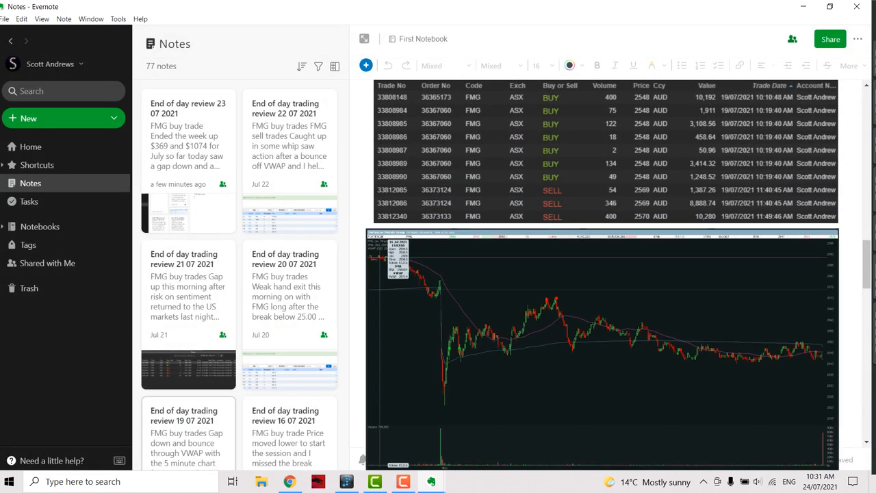
click(603, 335)
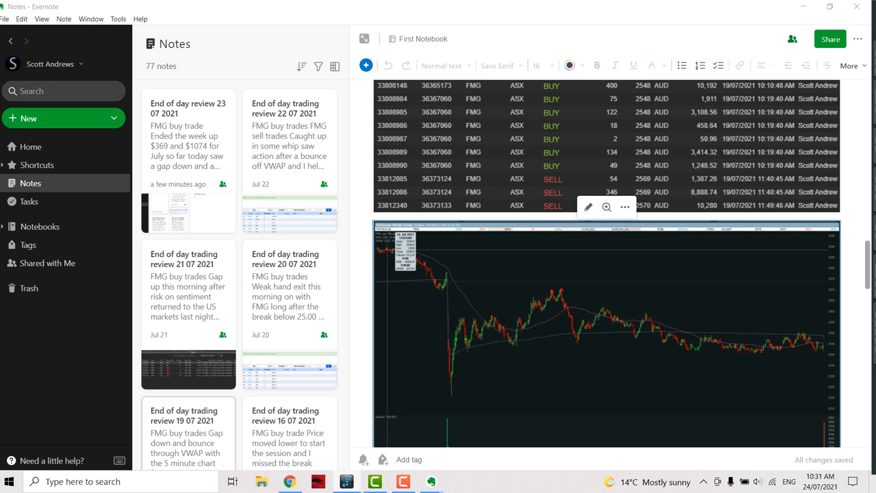
scroll(down, 3)
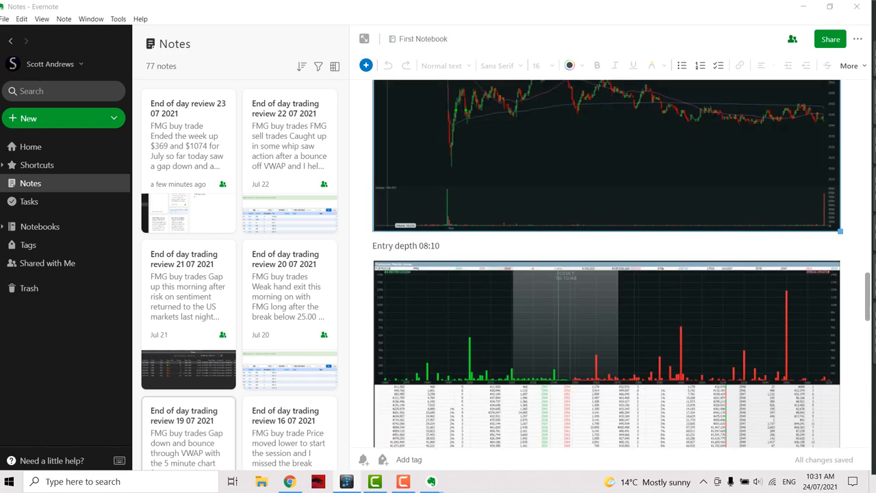
scroll(down, 3)
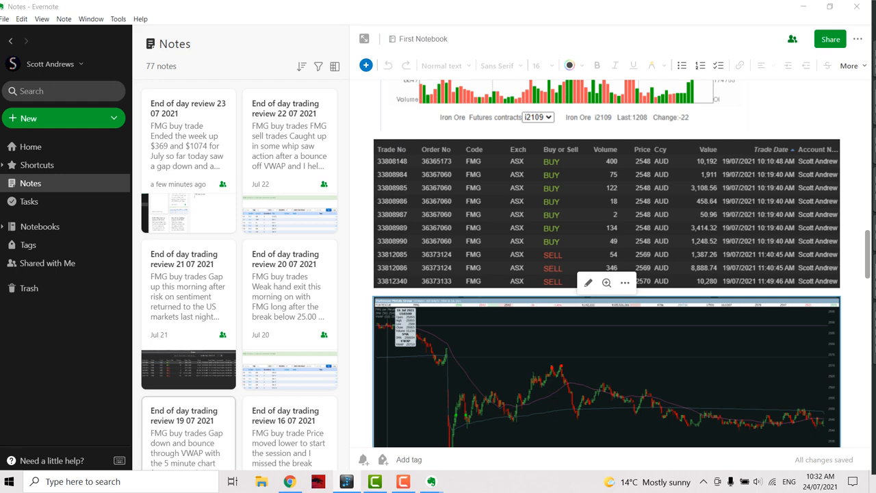
scroll(up, 3)
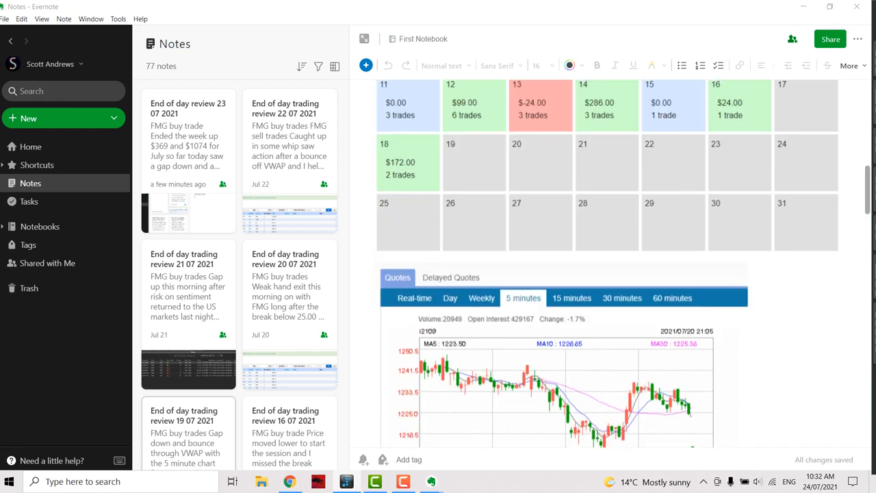
Scroll the notes list to reach the End of day trading review 20 07 2021 note
scroll(up, 3)
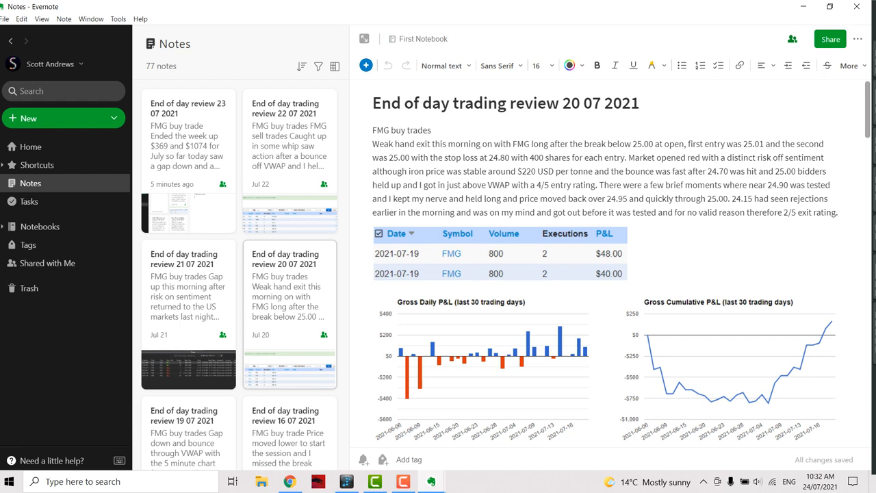
scroll(down, 3)
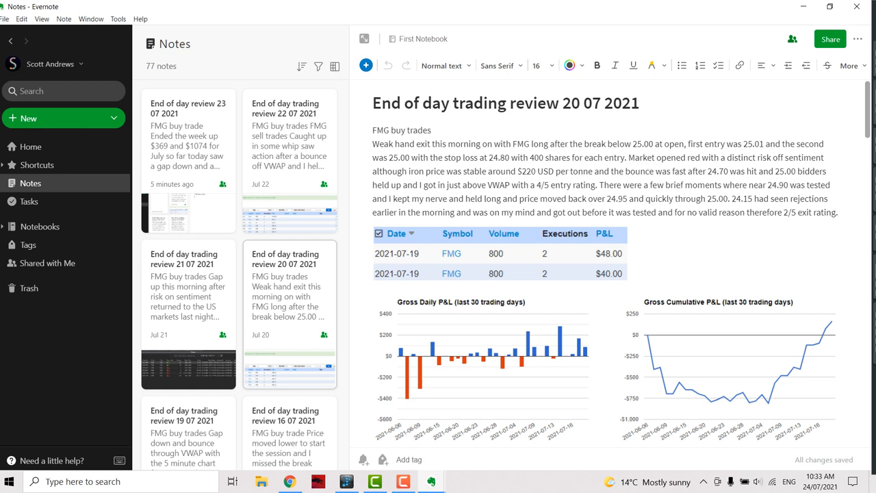
View the 20 July note's intraday FMG chart image at full size, then close it
scroll(down, 3)
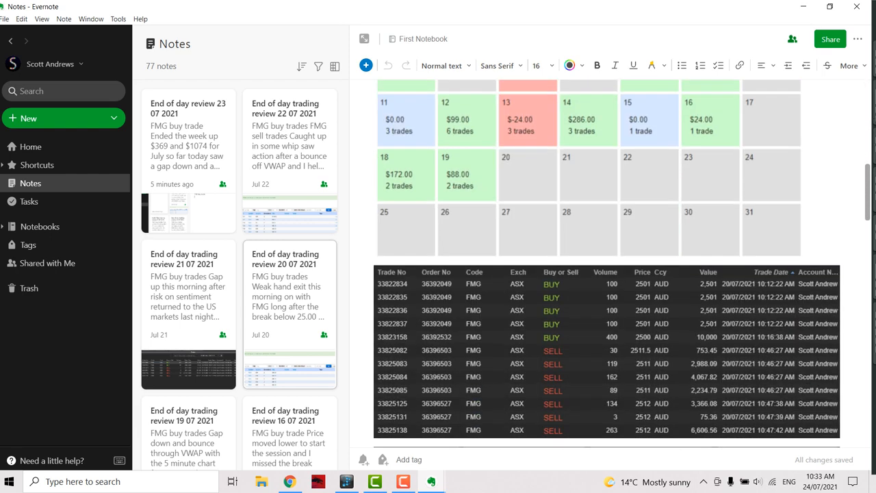
scroll(down, 3)
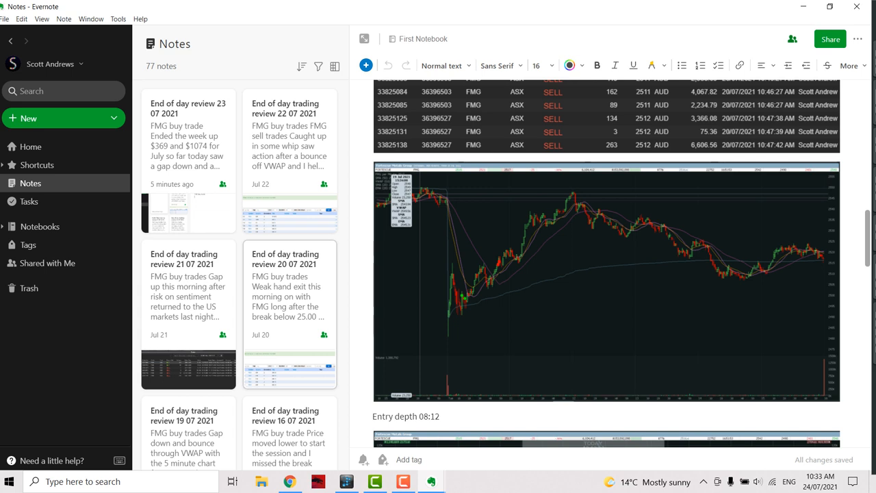
click(606, 281)
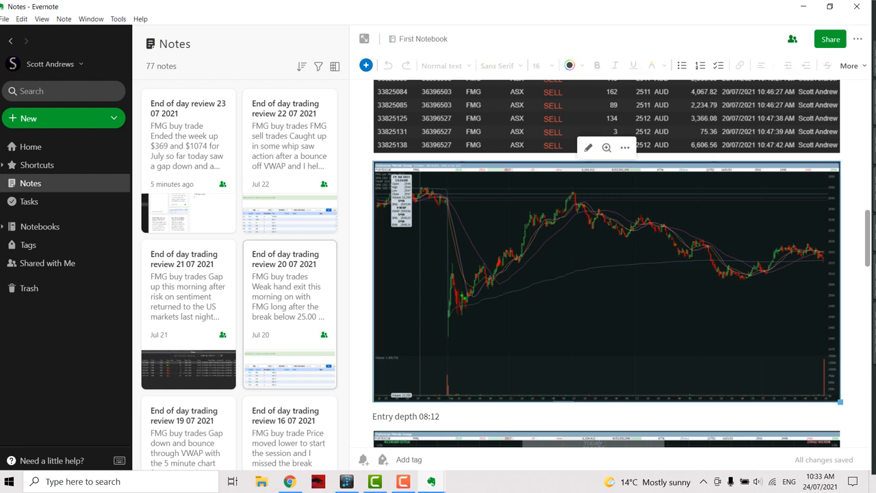
double_click(605, 280)
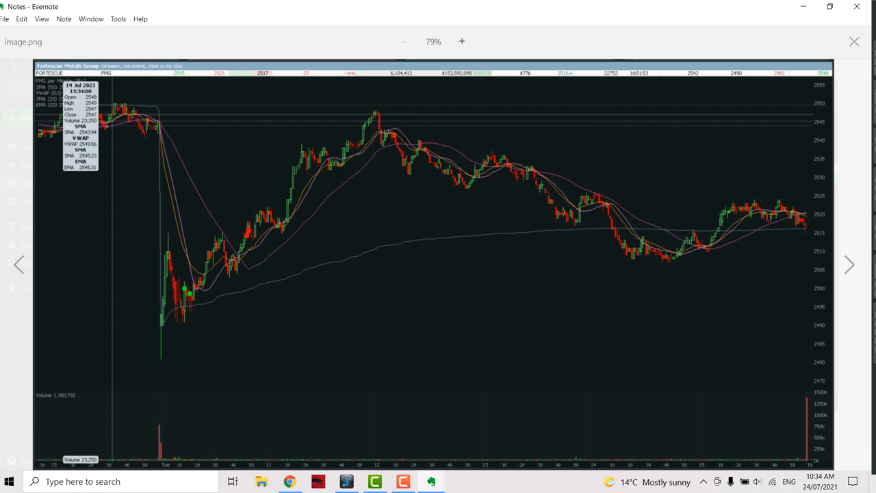
click(855, 41)
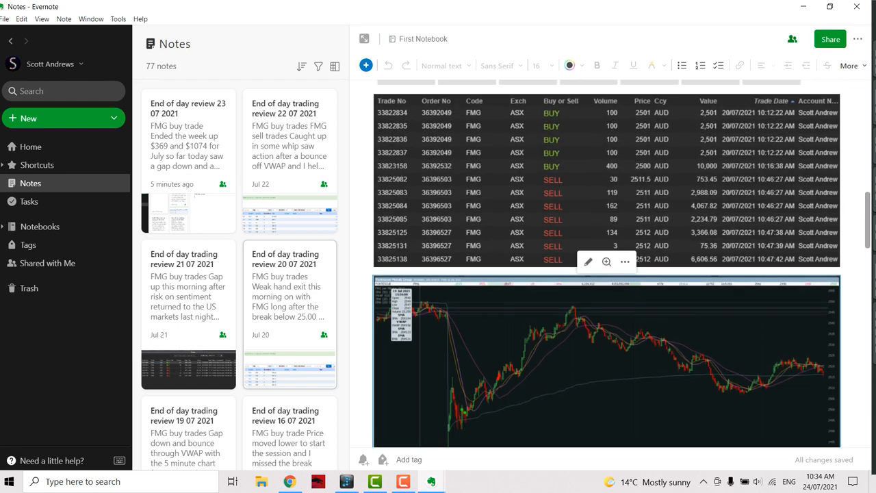
Scroll down through the 20 July note's trade list to its market depth screenshots
scroll(down, 3)
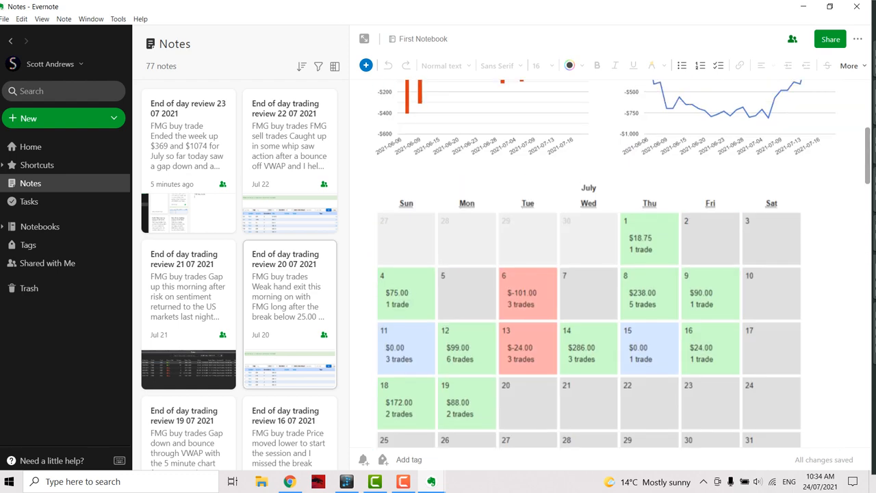
scroll(down, 3)
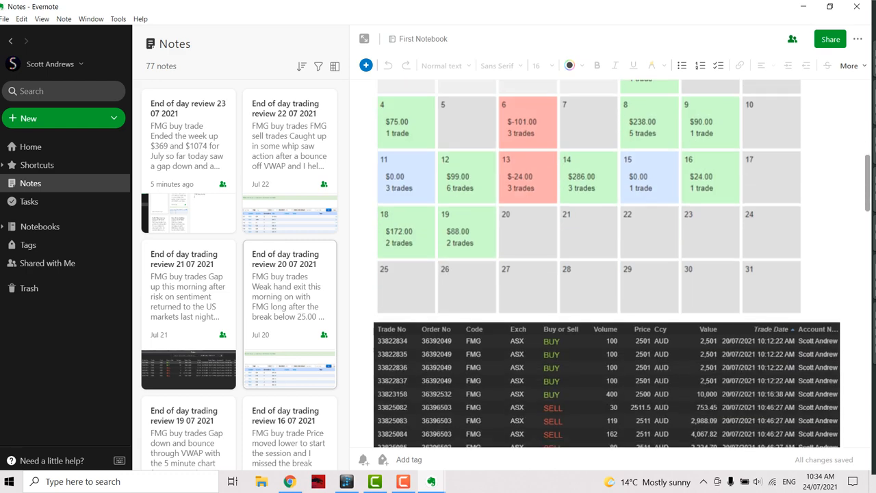
scroll(down, 3)
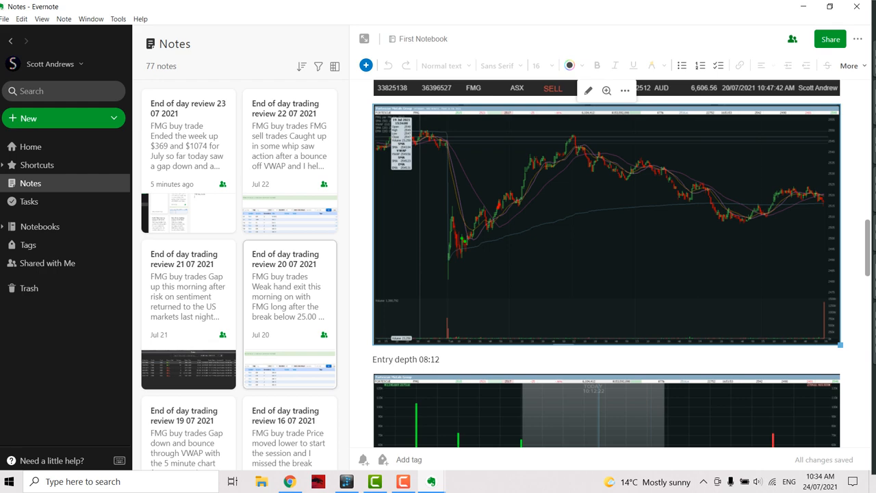
scroll(down, 3)
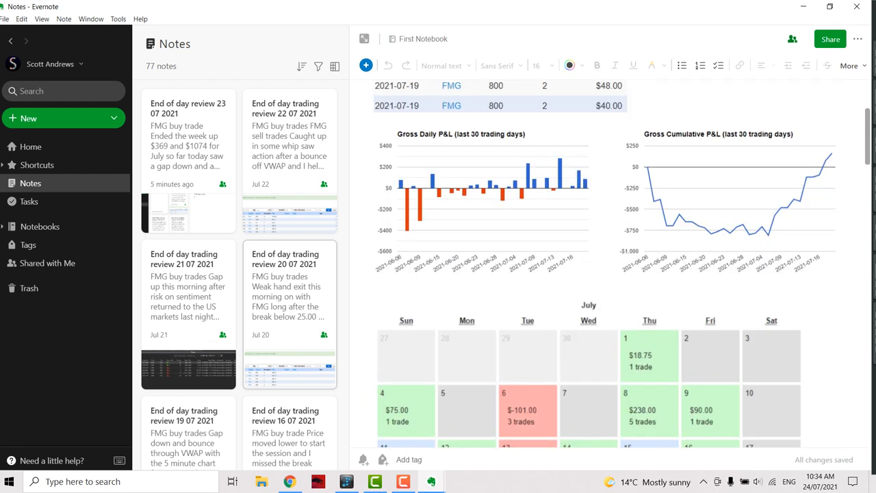
scroll(up, 3)
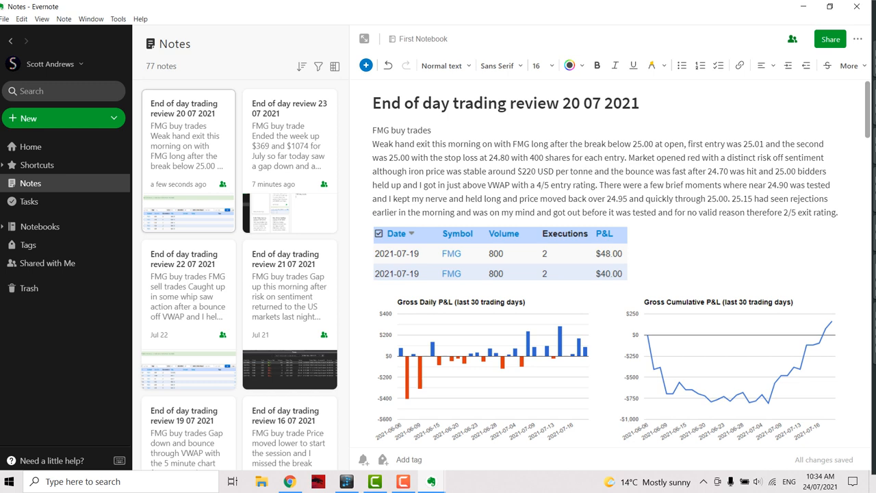
scroll(down, 3)
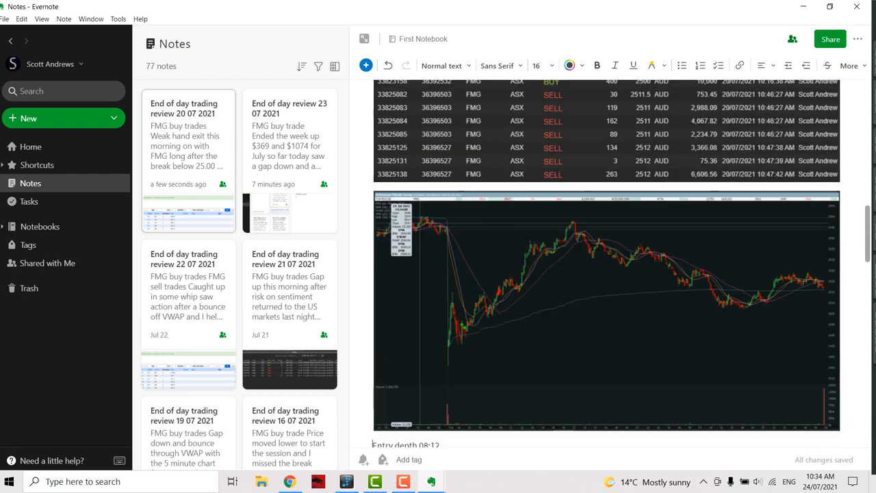
scroll(down, 3)
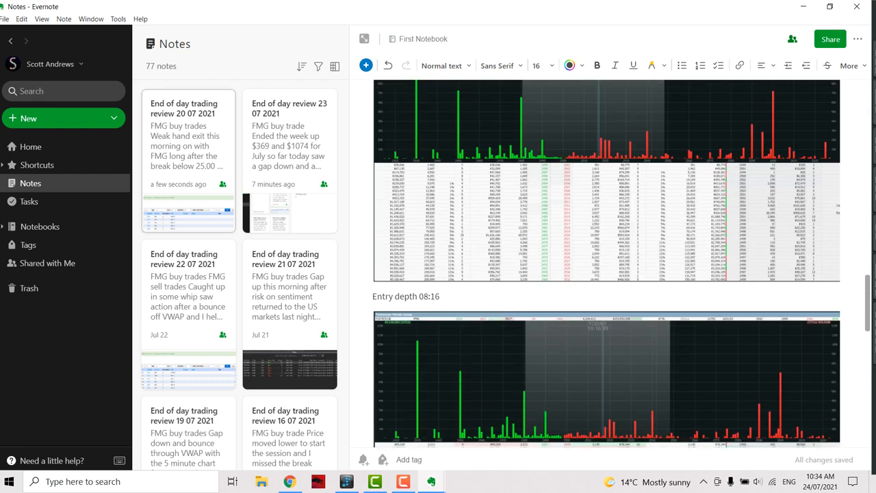
scroll(down, 3)
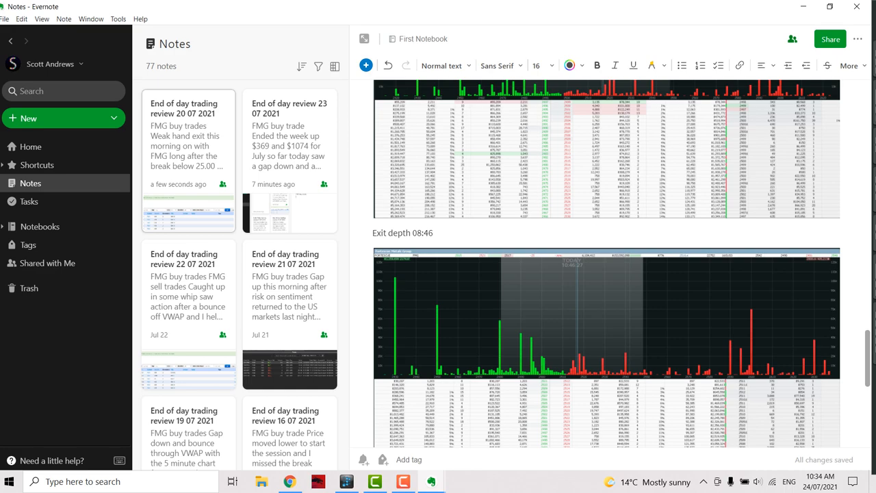
scroll(down, 3)
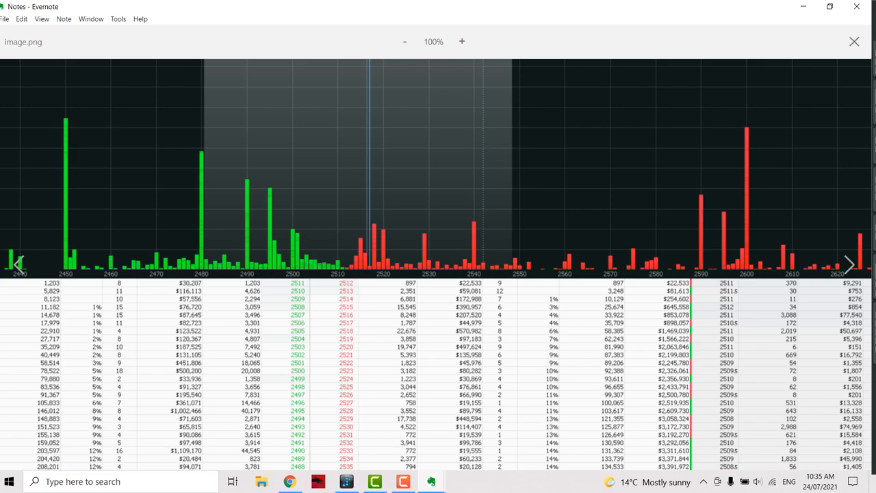
Inspect the exit depth 08:47 screenshot at full size, then close it and return to the note
click(855, 41)
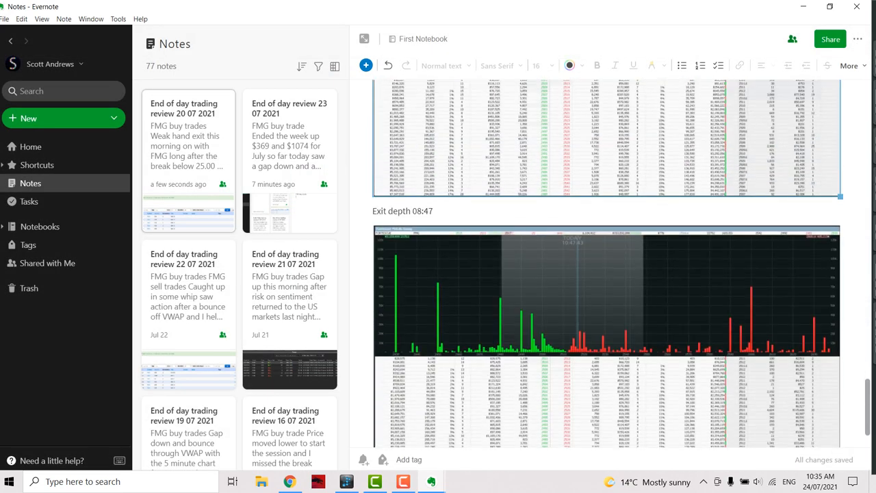
scroll(down, 3)
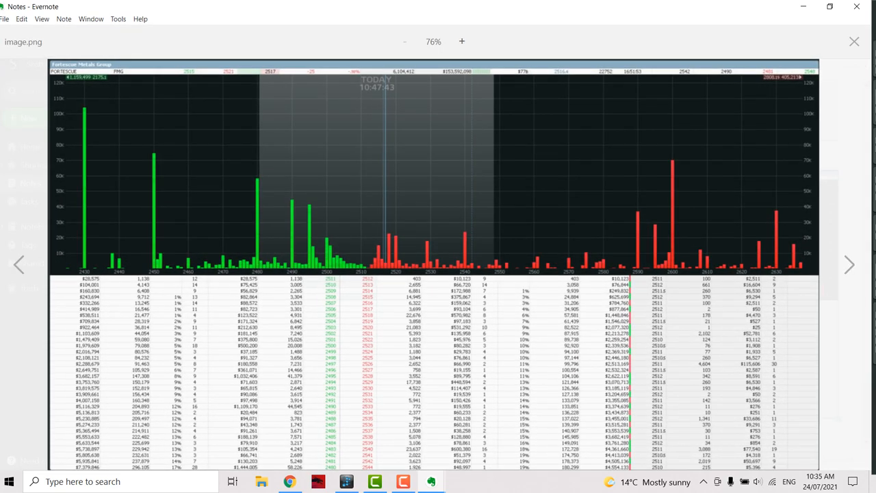
click(463, 41)
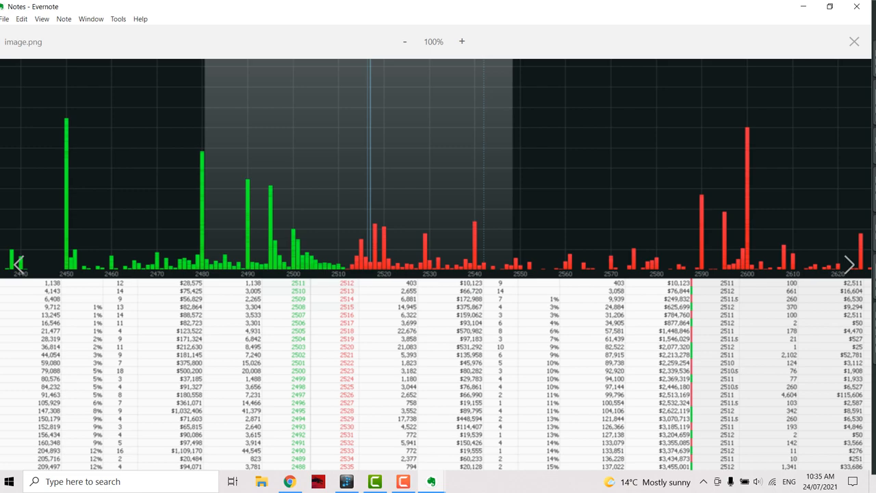
click(854, 41)
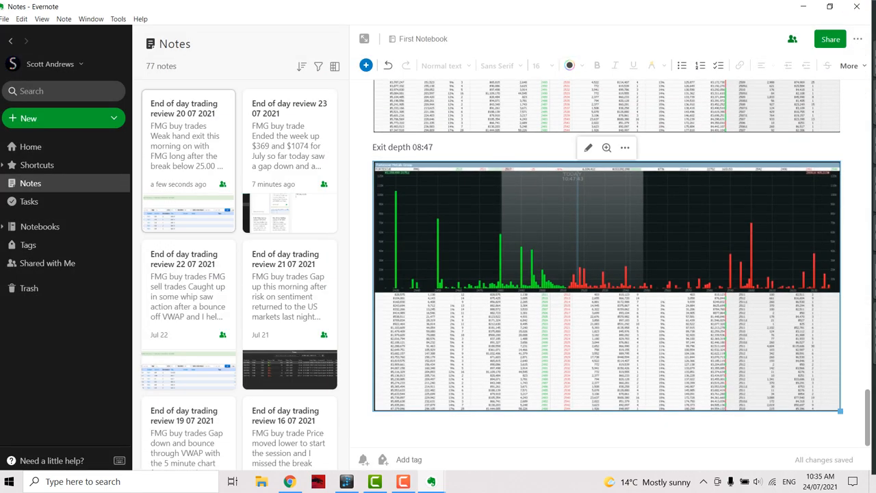
scroll(down, 3)
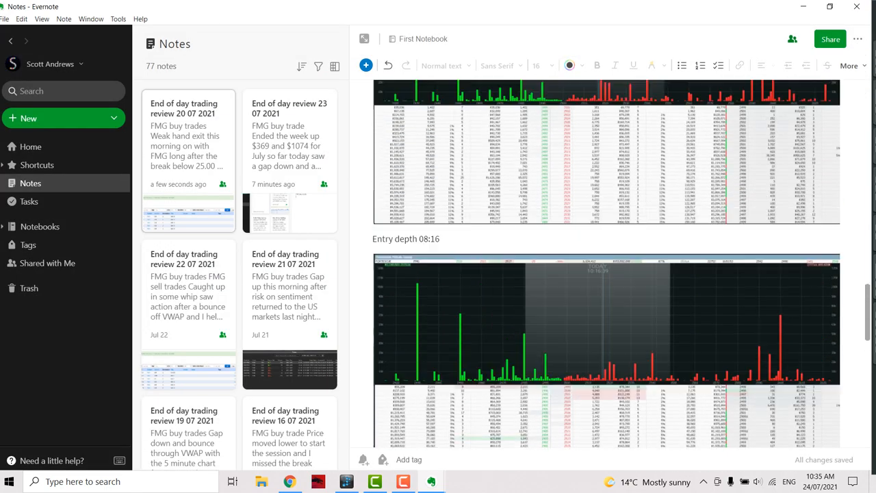
scroll(up, 3)
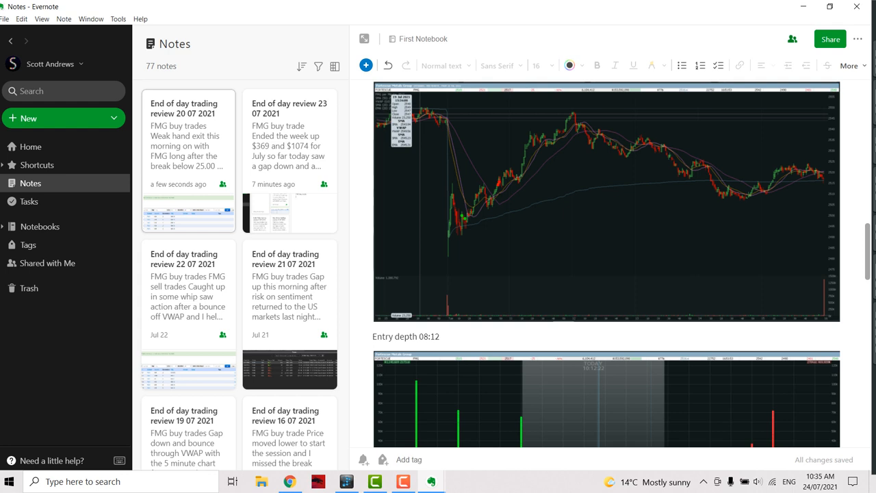
scroll(up, 3)
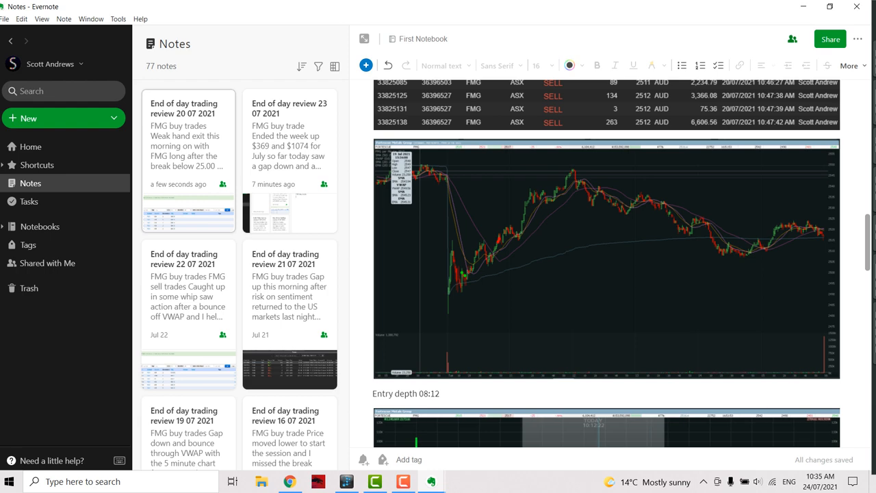
scroll(up, 3)
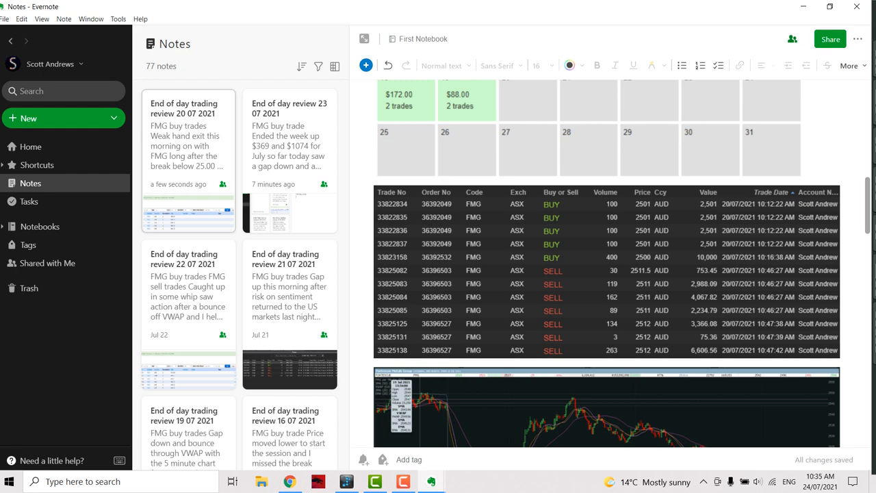
scroll(up, 3)
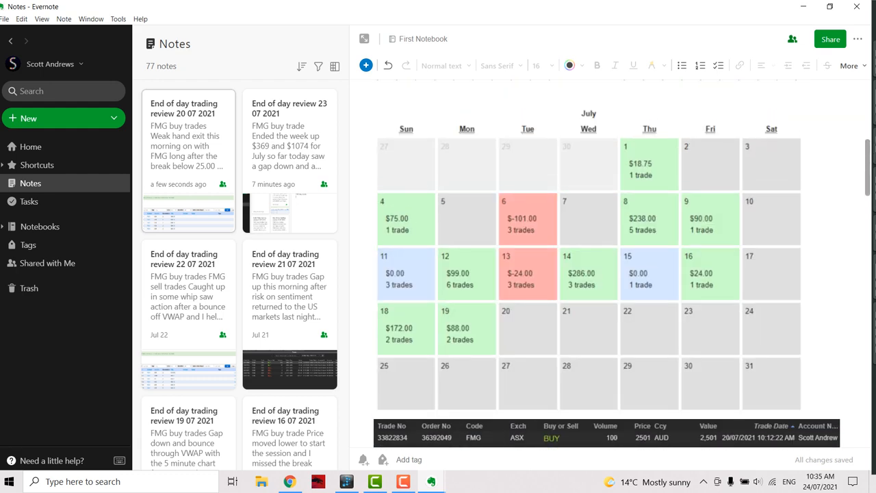
scroll(up, 3)
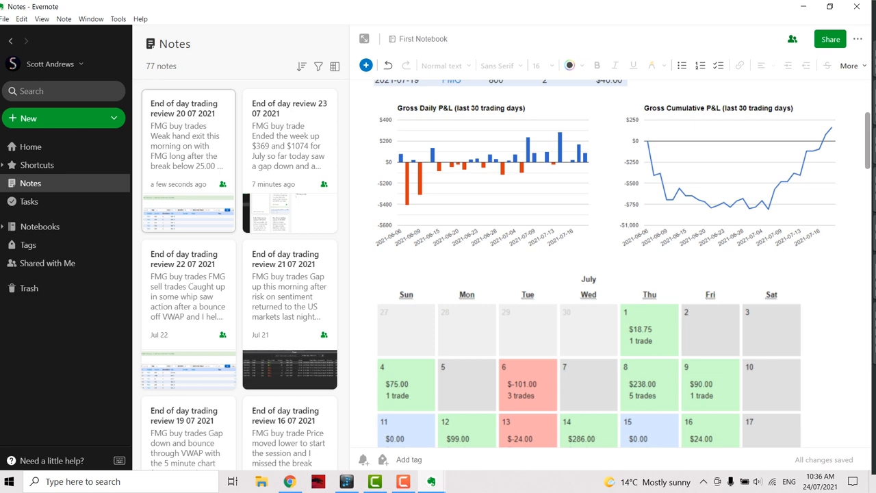
scroll(up, 3)
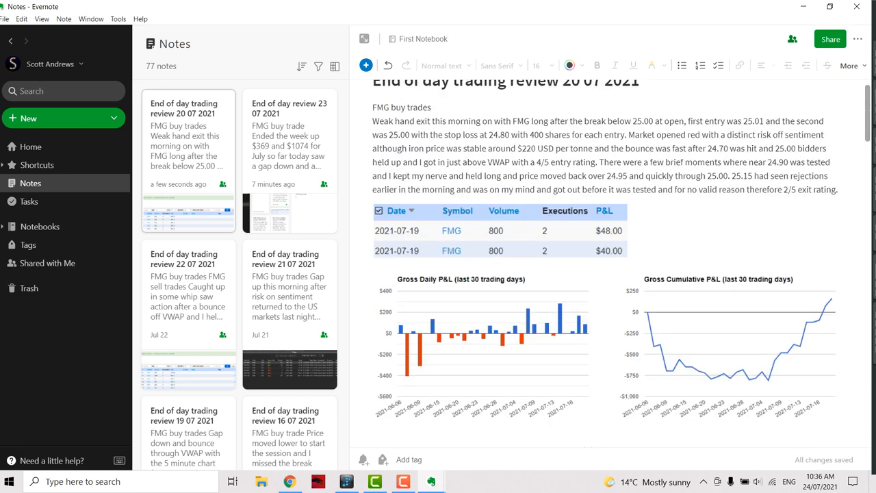
scroll(up, 3)
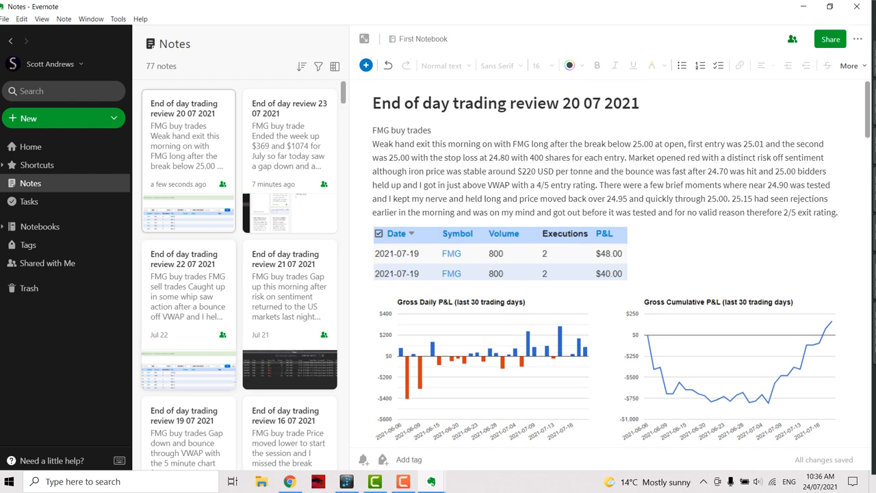
Open the 21 07 2021 review note and scroll to its intraday FMG chart and entry depth image
click(289, 312)
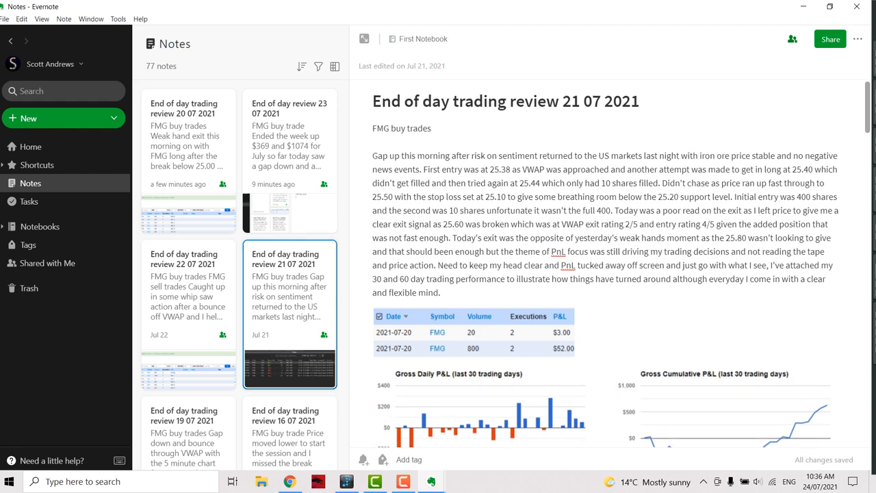
scroll(down, 3)
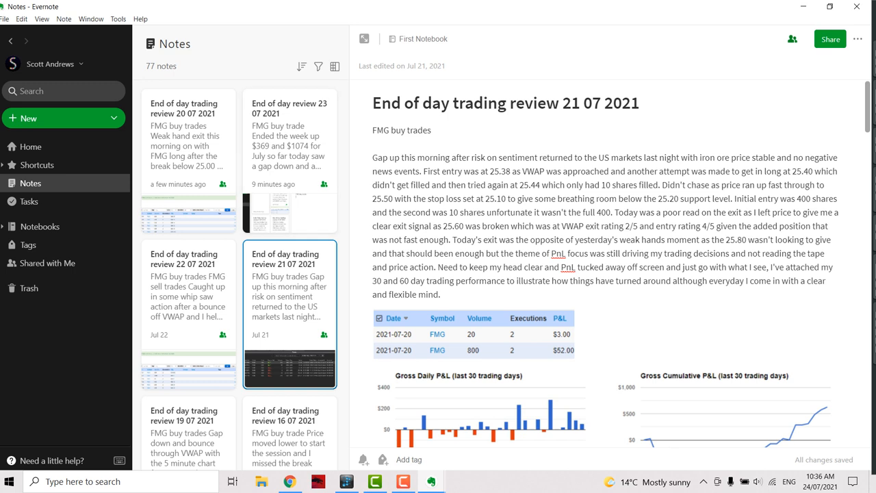
scroll(down, 3)
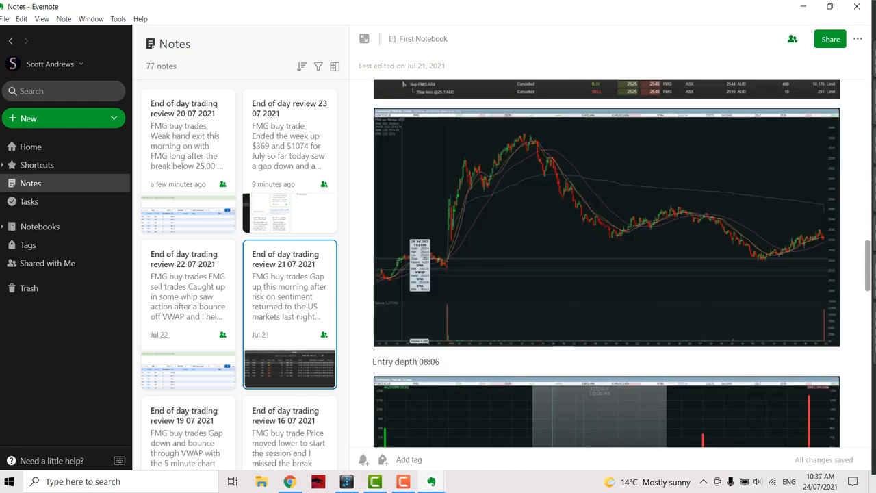
Scroll back up through the 21 July note toward the 22 07 2021 note card
scroll(up, 3)
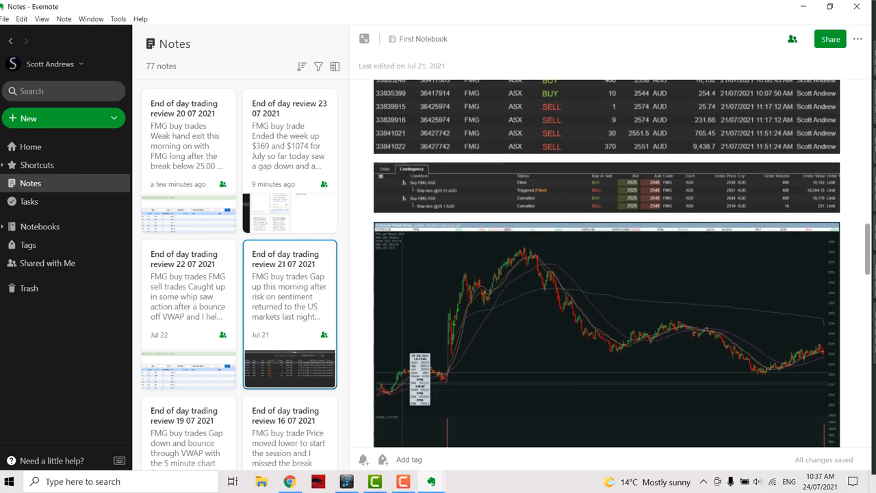
scroll(up, 3)
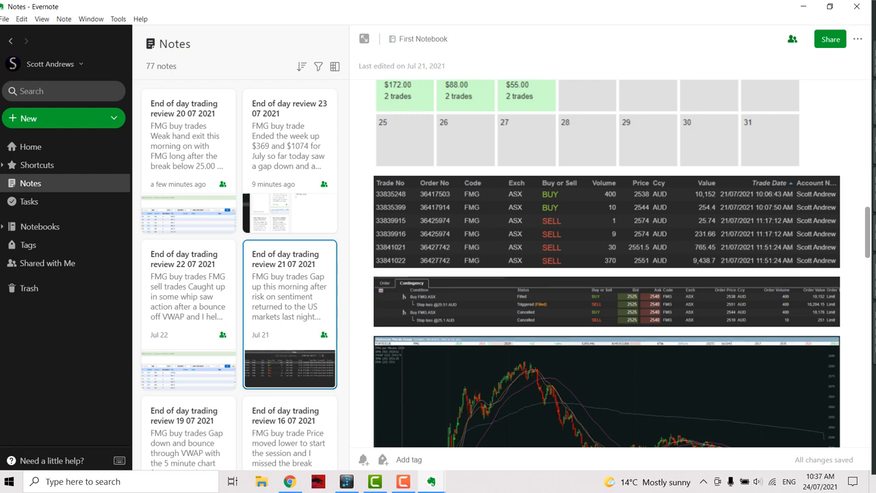
scroll(down, 3)
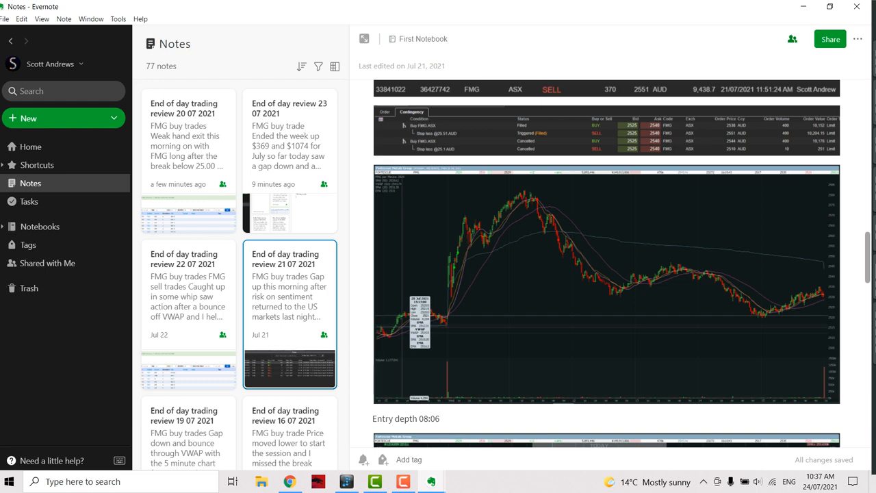
scroll(up, 3)
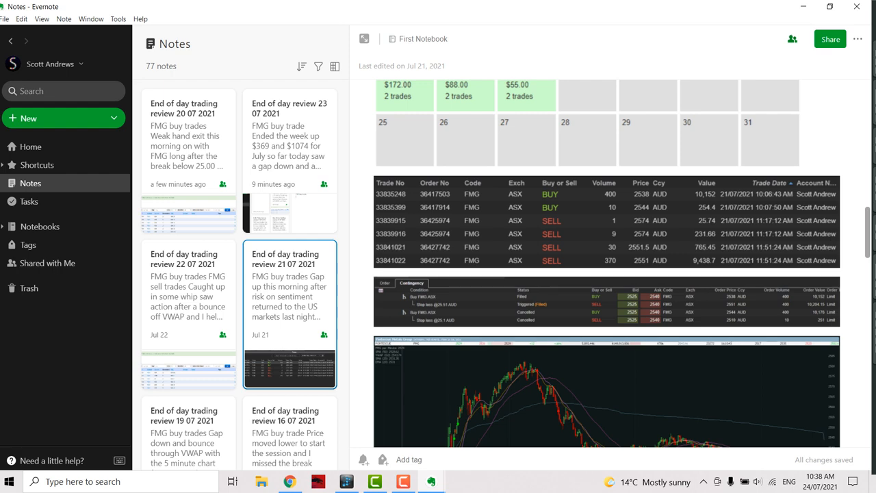
scroll(up, 3)
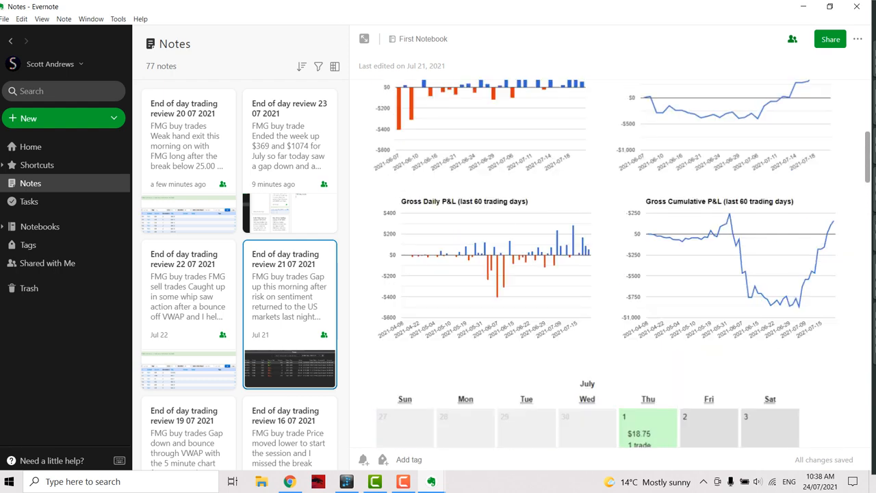
scroll(up, 3)
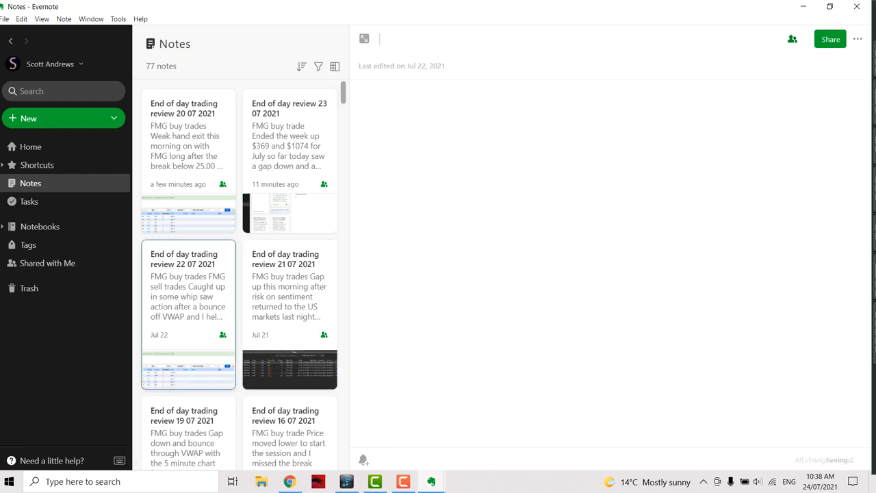
Load the 22 07 2021 review note and scroll to its intraday FMG price chart
click(189, 314)
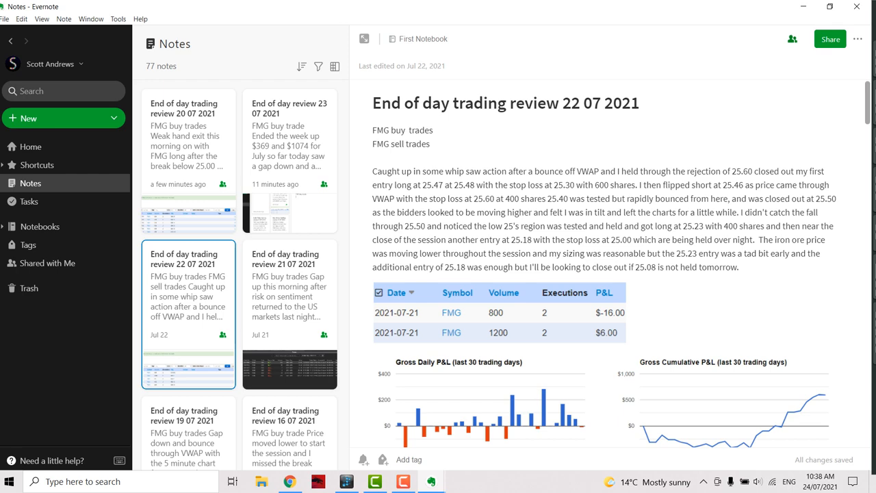
scroll(down, 3)
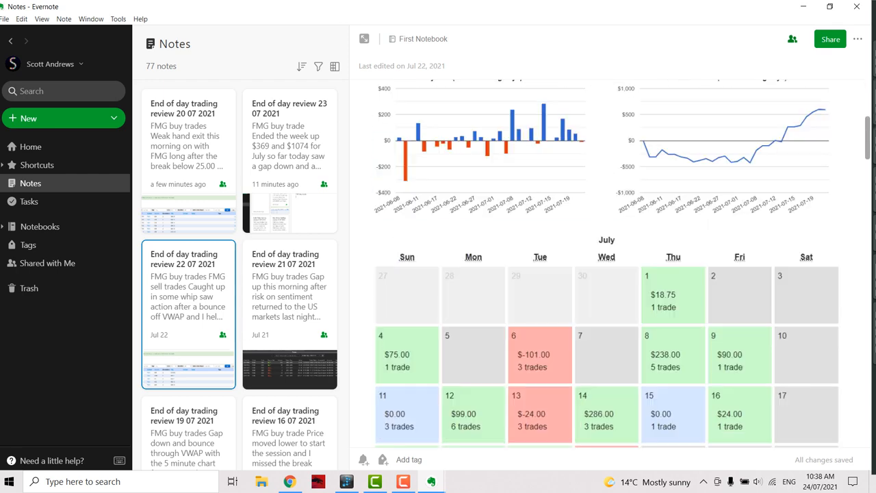
scroll(down, 3)
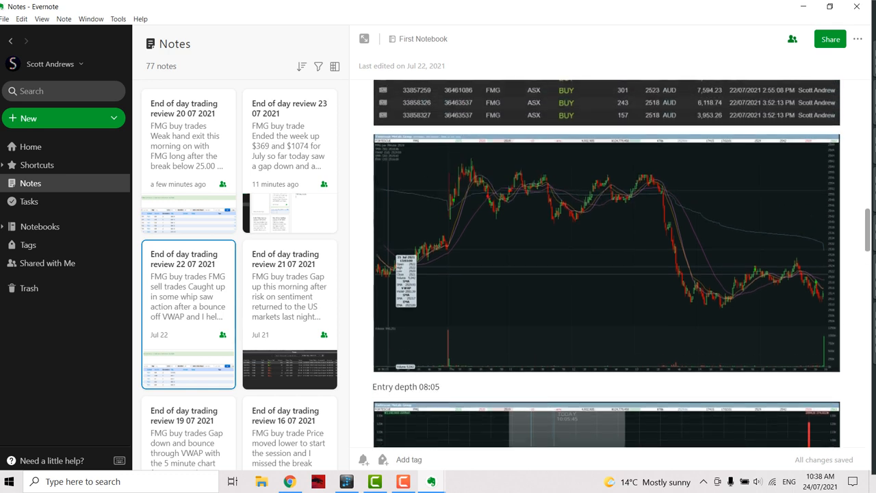
scroll(up, 3)
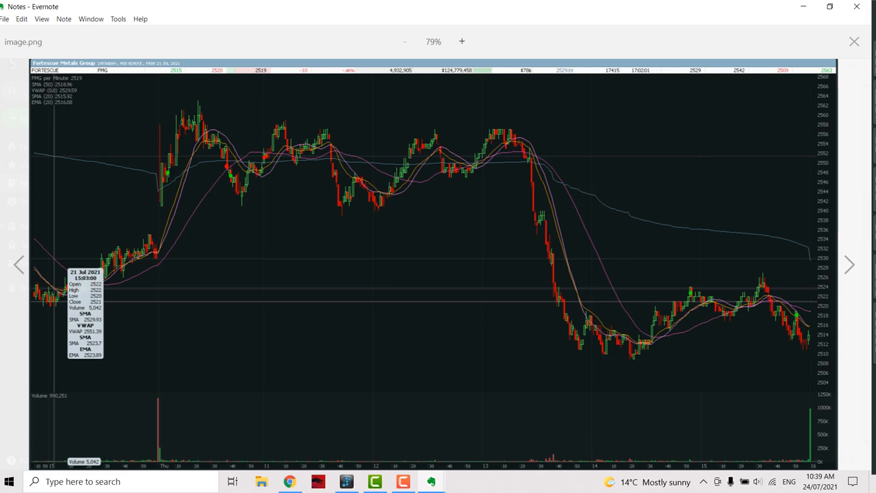
Close the enlarged chart and return to the 22 July note's trade list
click(854, 41)
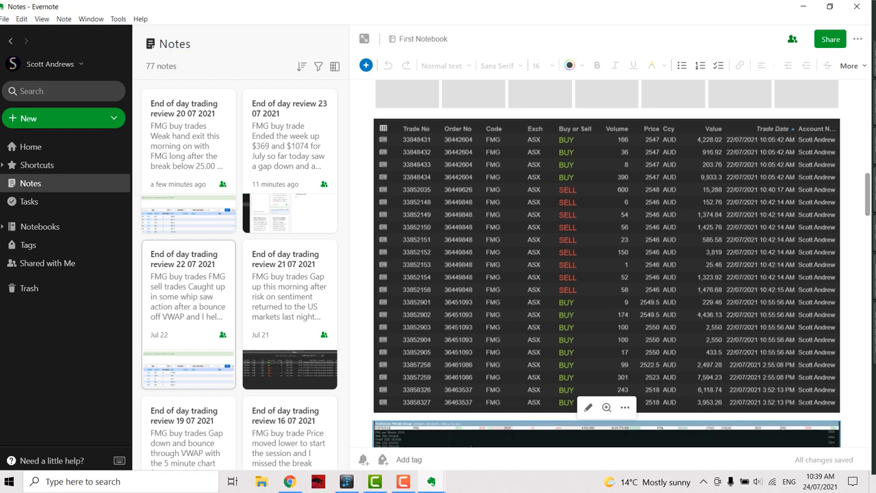
Scroll through the 22 07 note's summary and trade table, then switch to the 23 07 2021 note
scroll(up, 3)
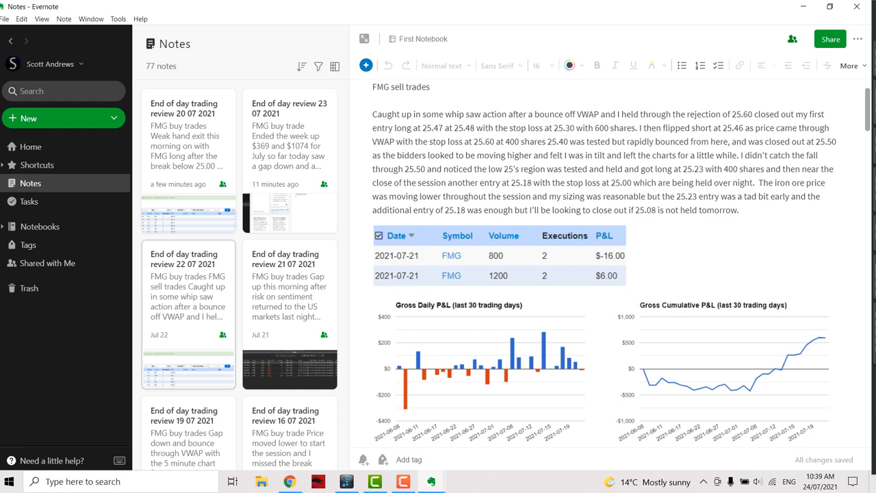
scroll(down, 3)
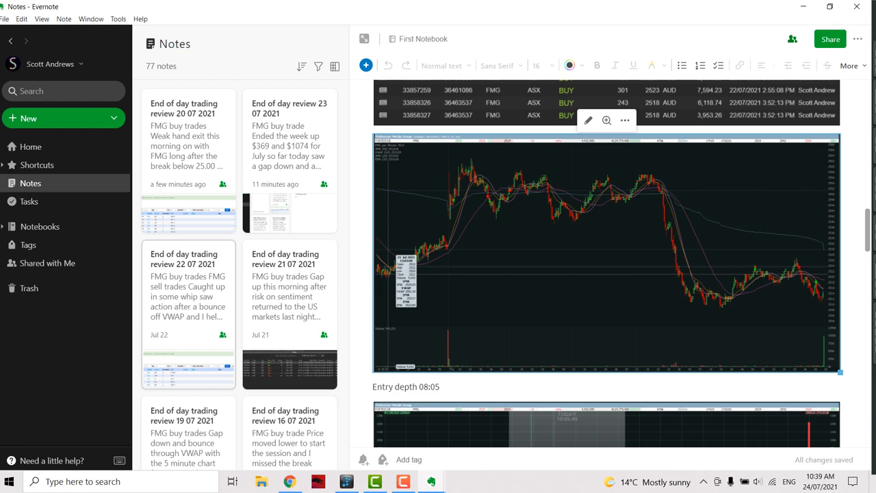
scroll(up, 3)
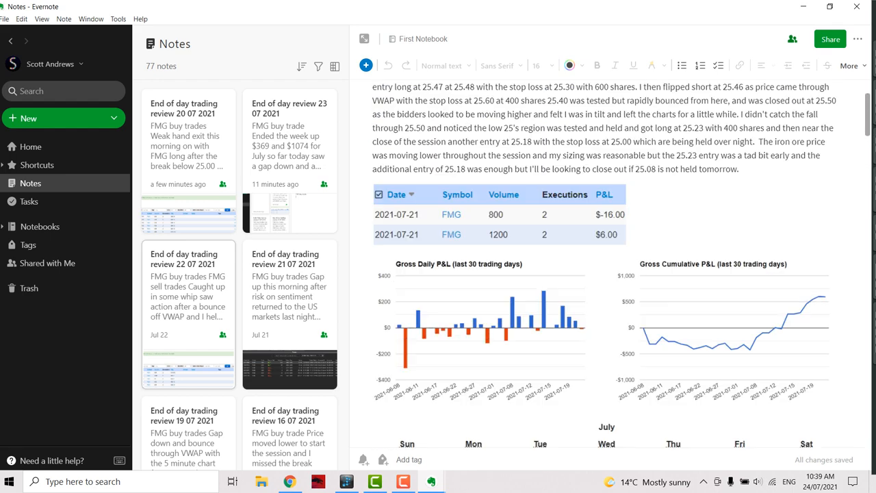
scroll(up, 3)
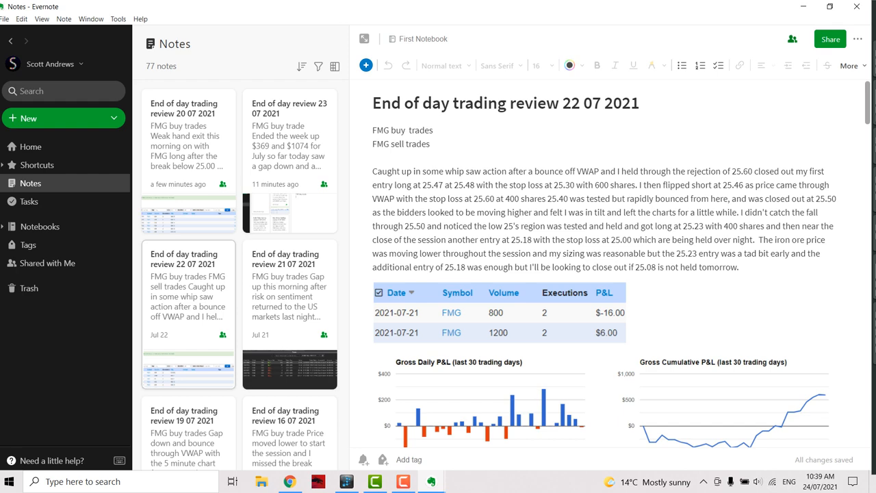
scroll(down, 3)
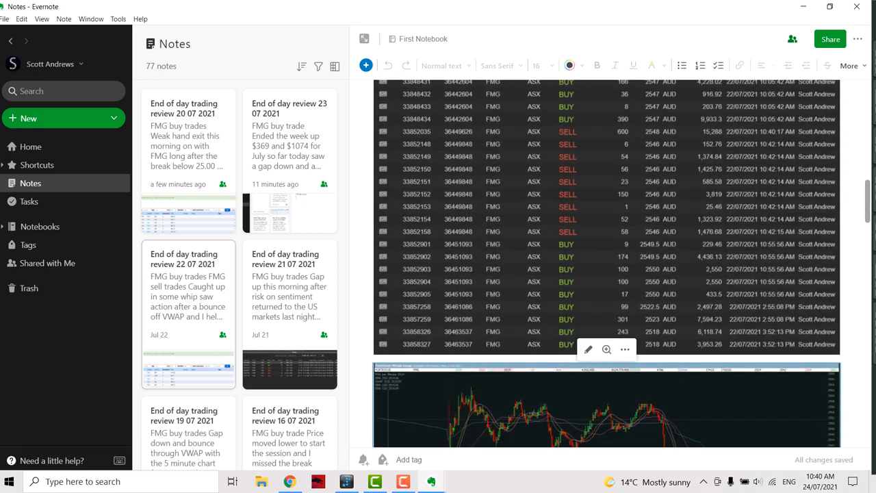
scroll(up, 3)
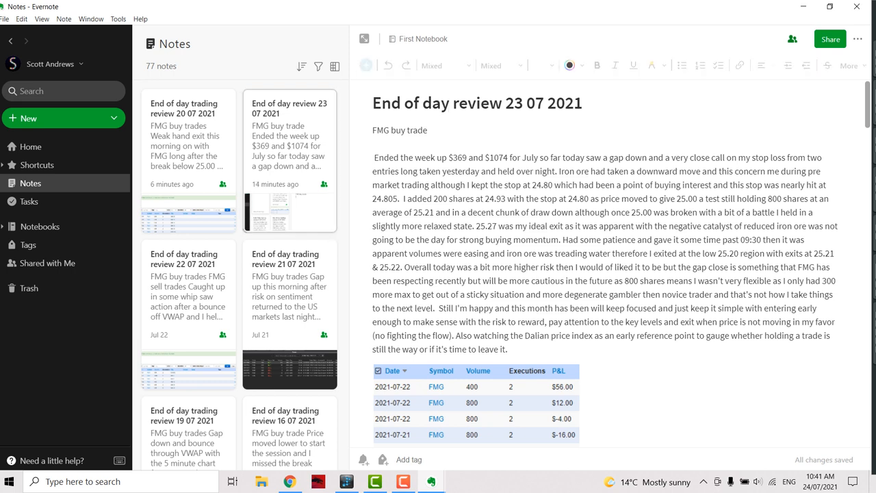
Insert '/week', '07 2021' and 'to' into the title so it reads the 19 07 2021 to 23 07 2021 range
text(/week)
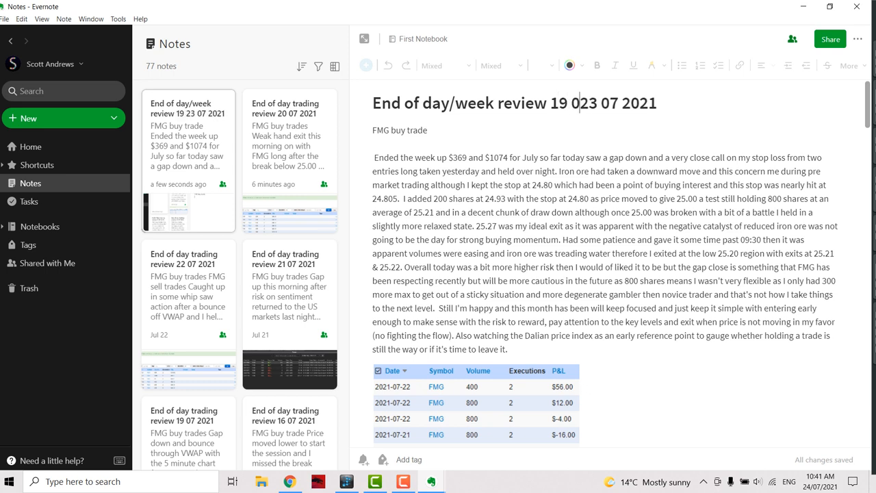
text(07 2021)
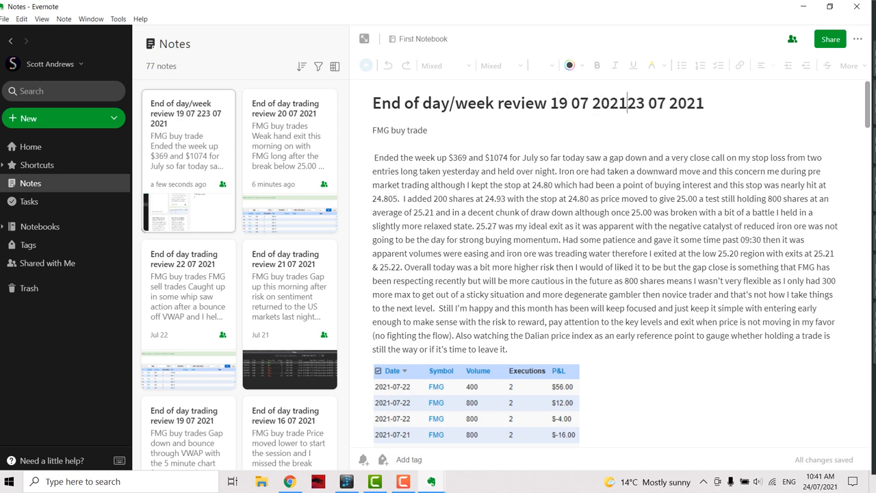
text(to)
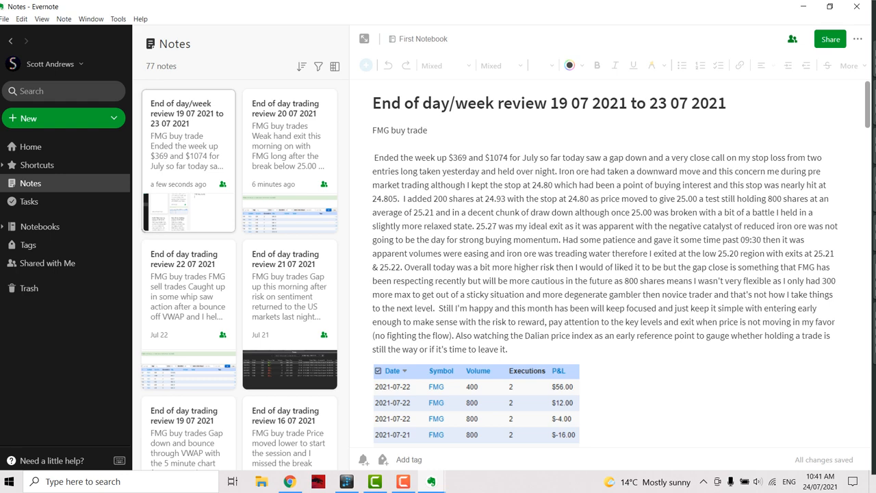
Scroll through the weekly note's trades, charts and calendar, then reopen the 22 07 2021 note
scroll(down, 3)
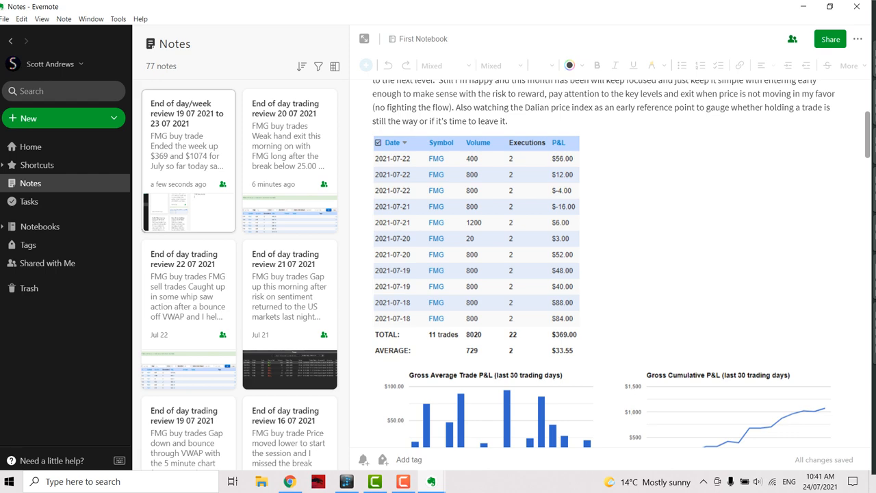
scroll(up, 3)
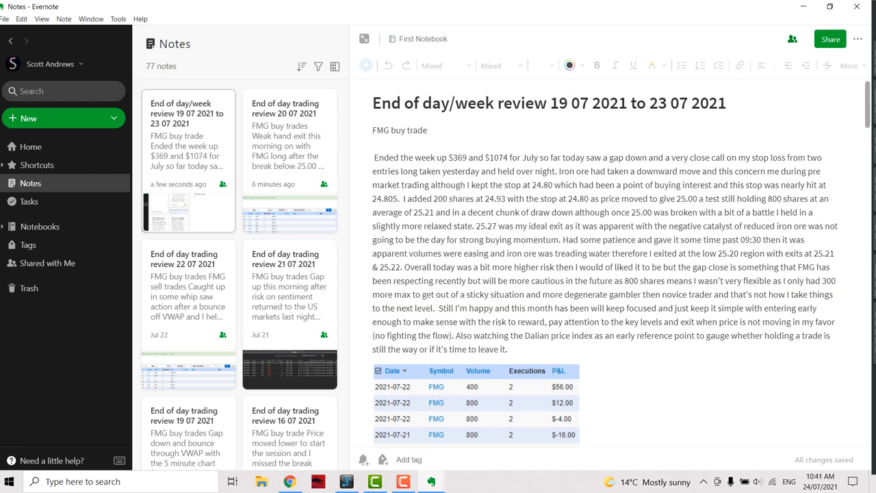
scroll(down, 3)
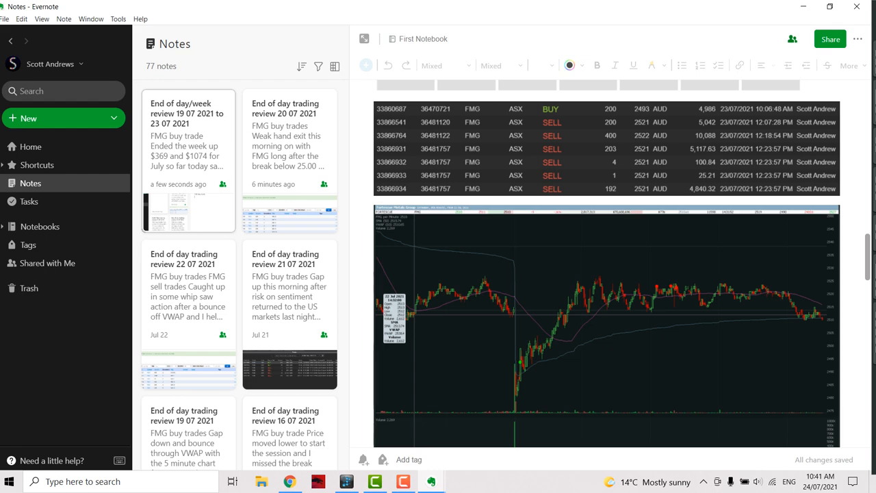
scroll(up, 3)
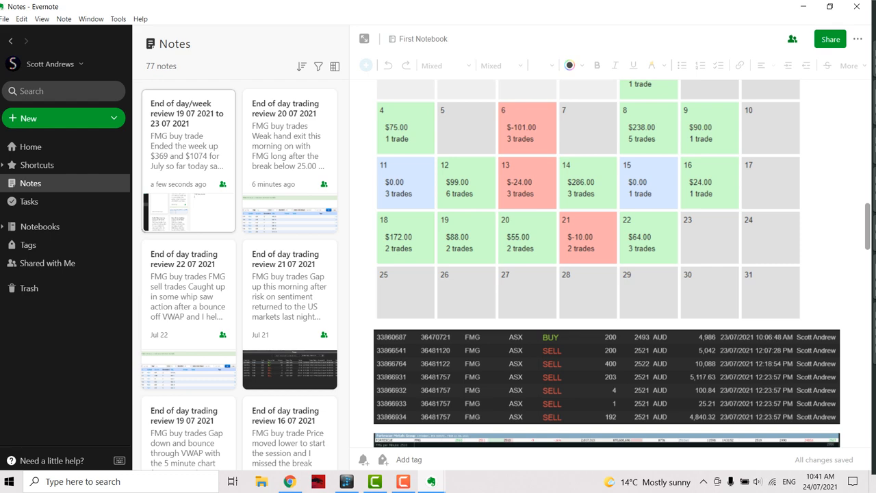
scroll(down, 3)
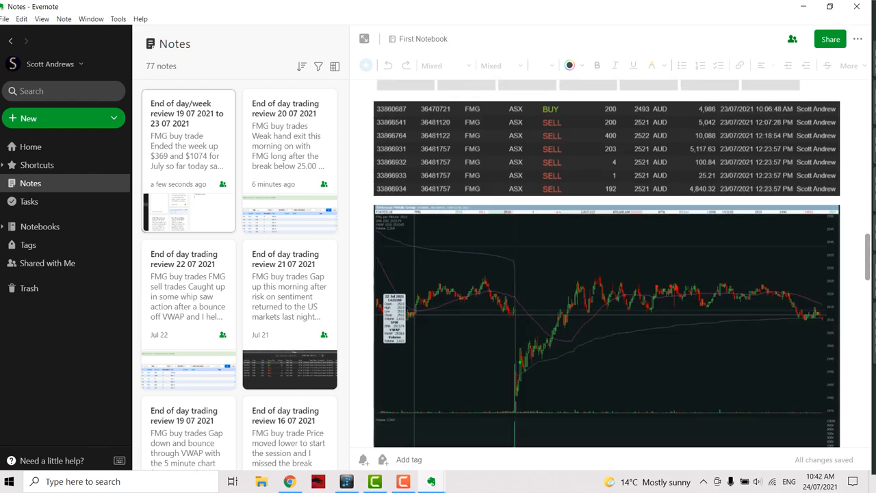
scroll(up, 3)
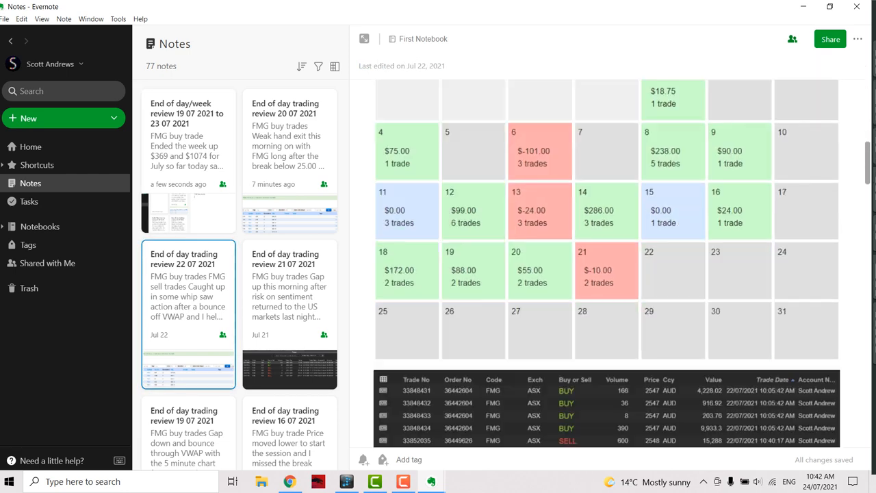
View the 22 07 intraday candlestick chart full size, close it, and return to the weekly review note
scroll(up, 3)
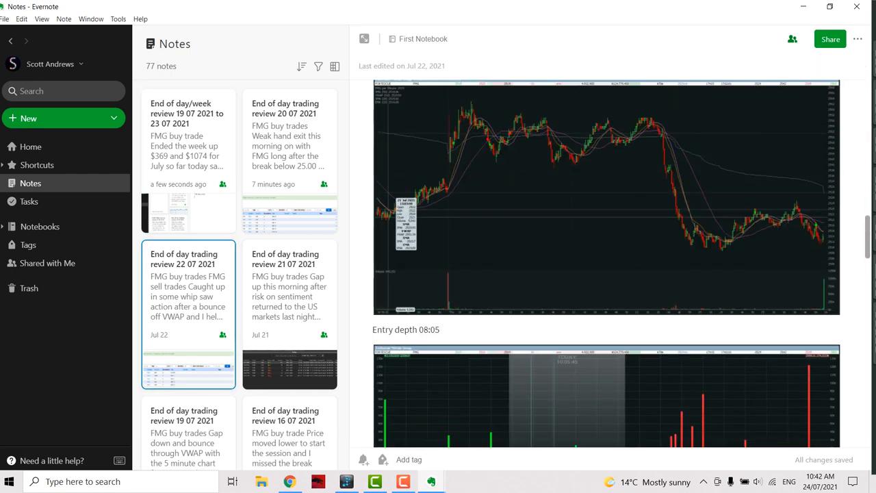
click(605, 195)
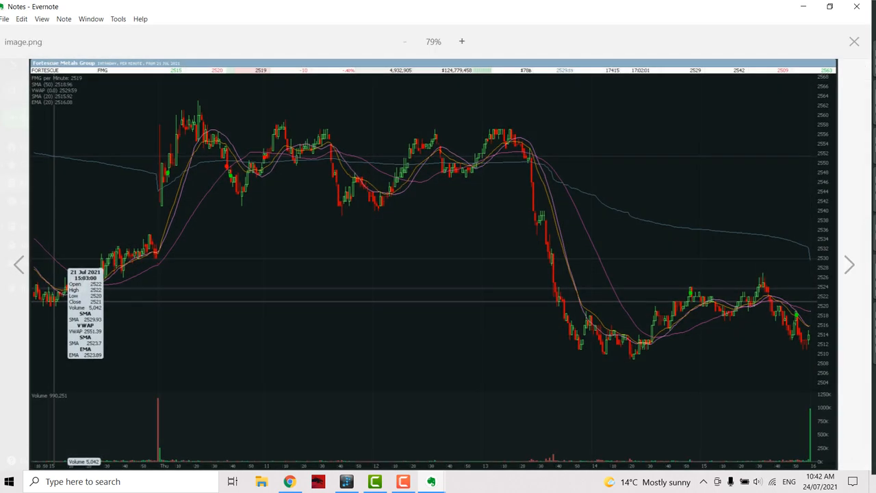
click(855, 41)
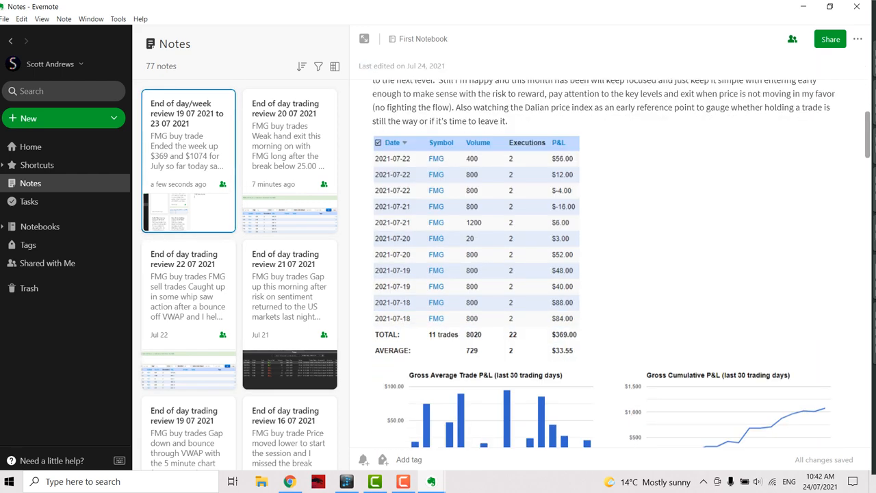
scroll(up, 3)
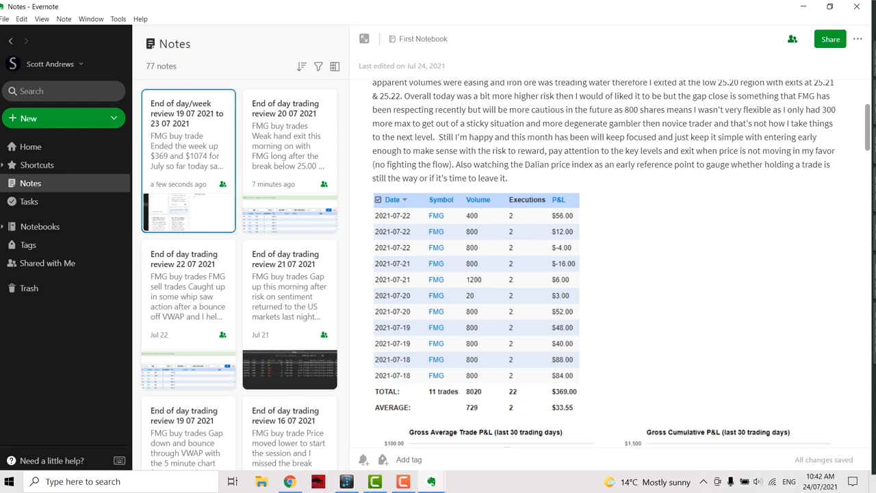
scroll(down, 3)
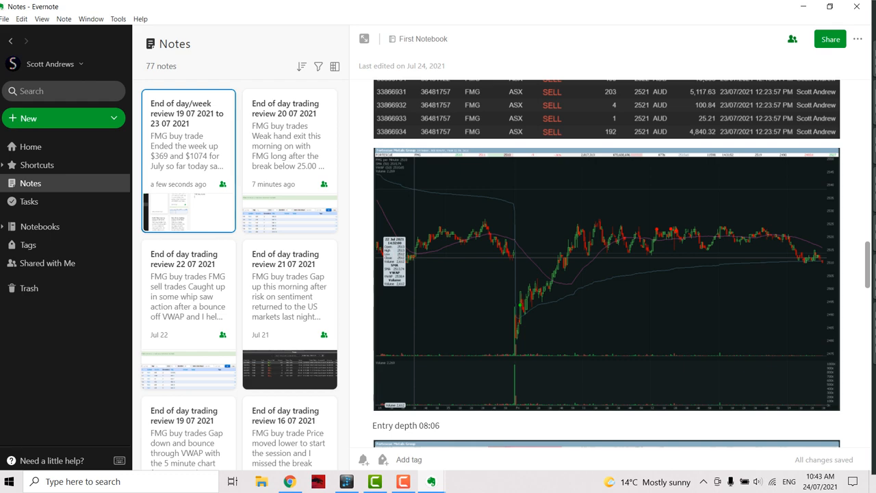
scroll(up, 3)
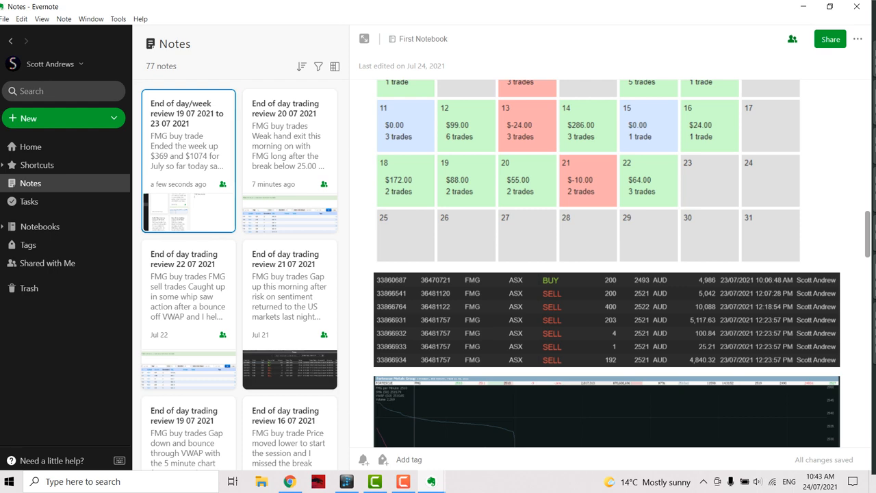
scroll(down, 3)
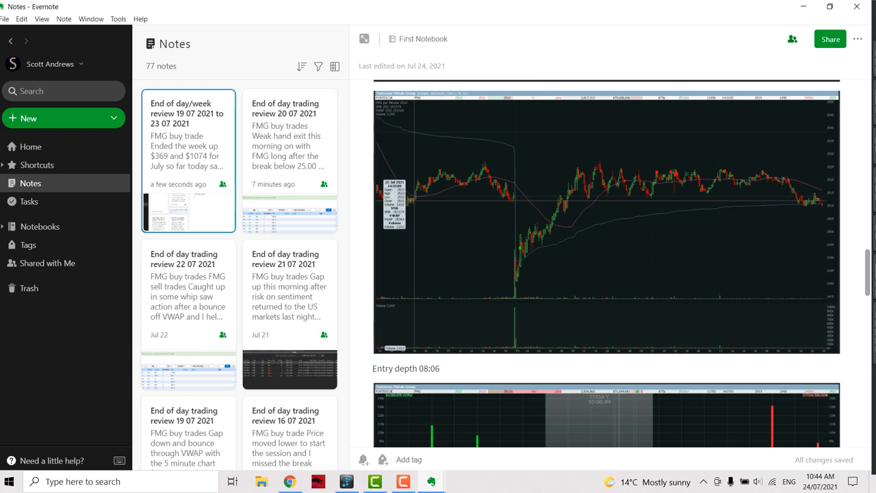